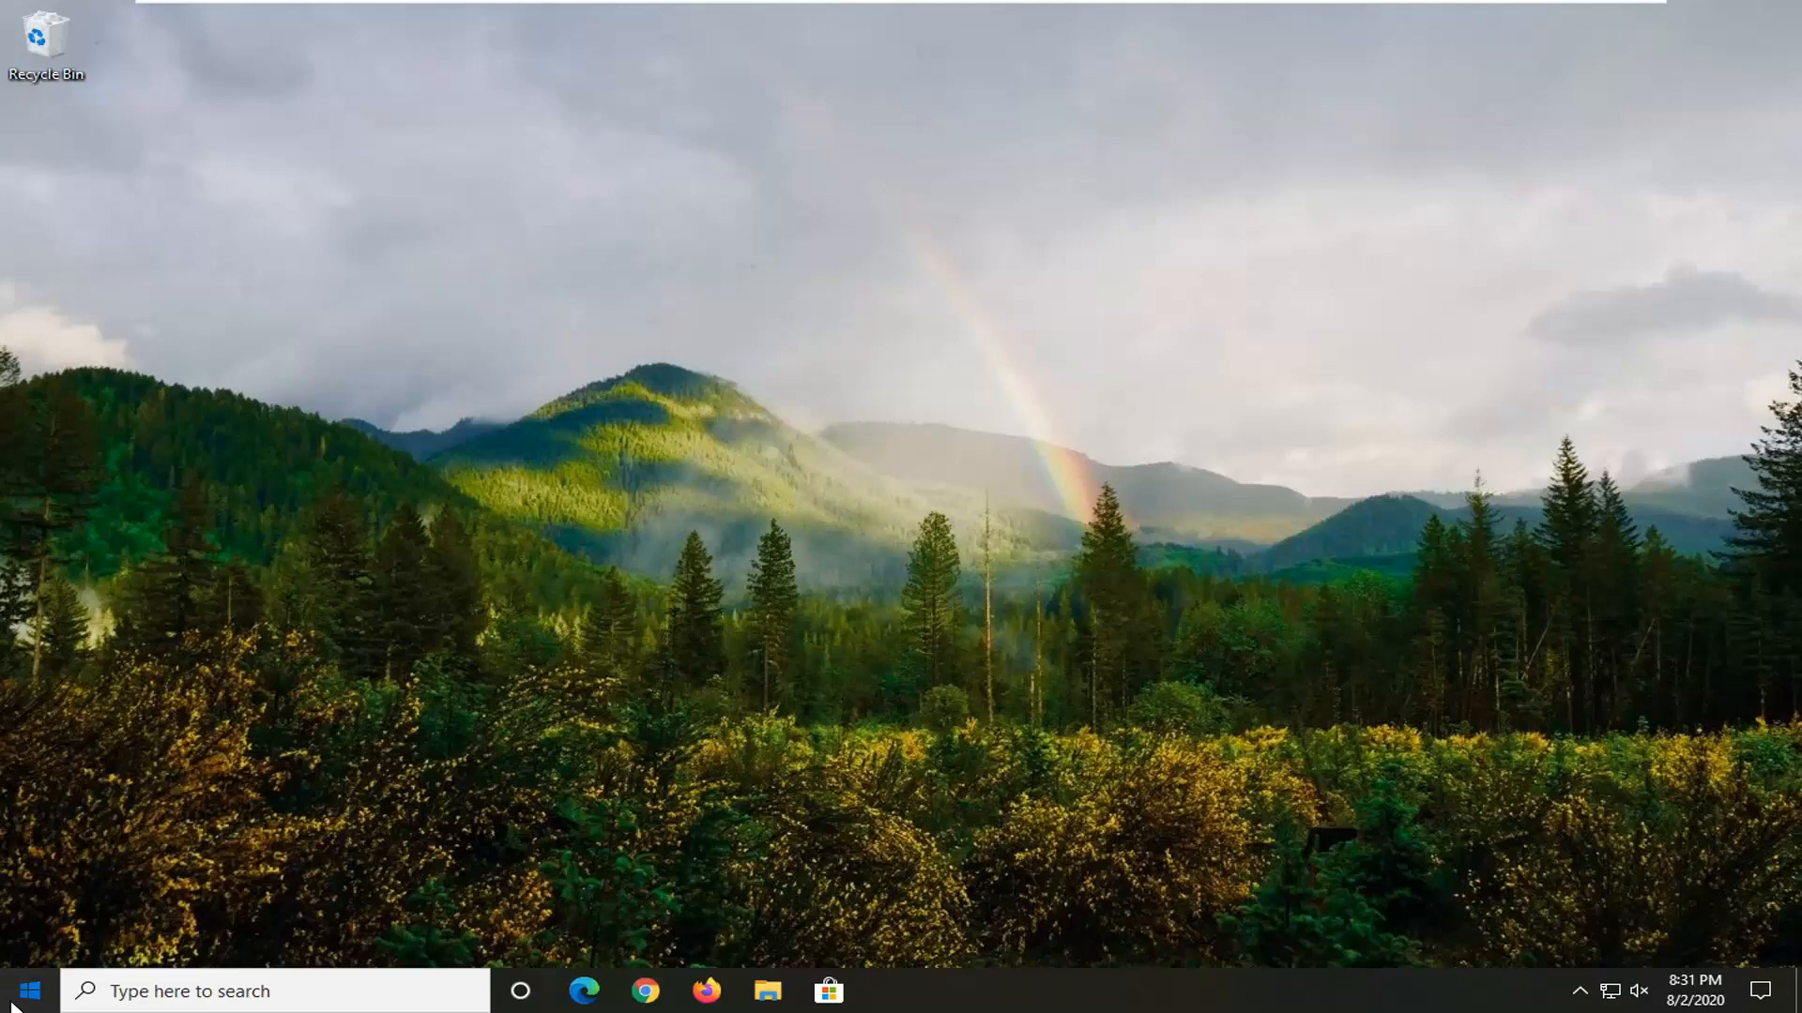
Search the Start menu for 'dev' and launch Device Manager from the results.
type("device manager")
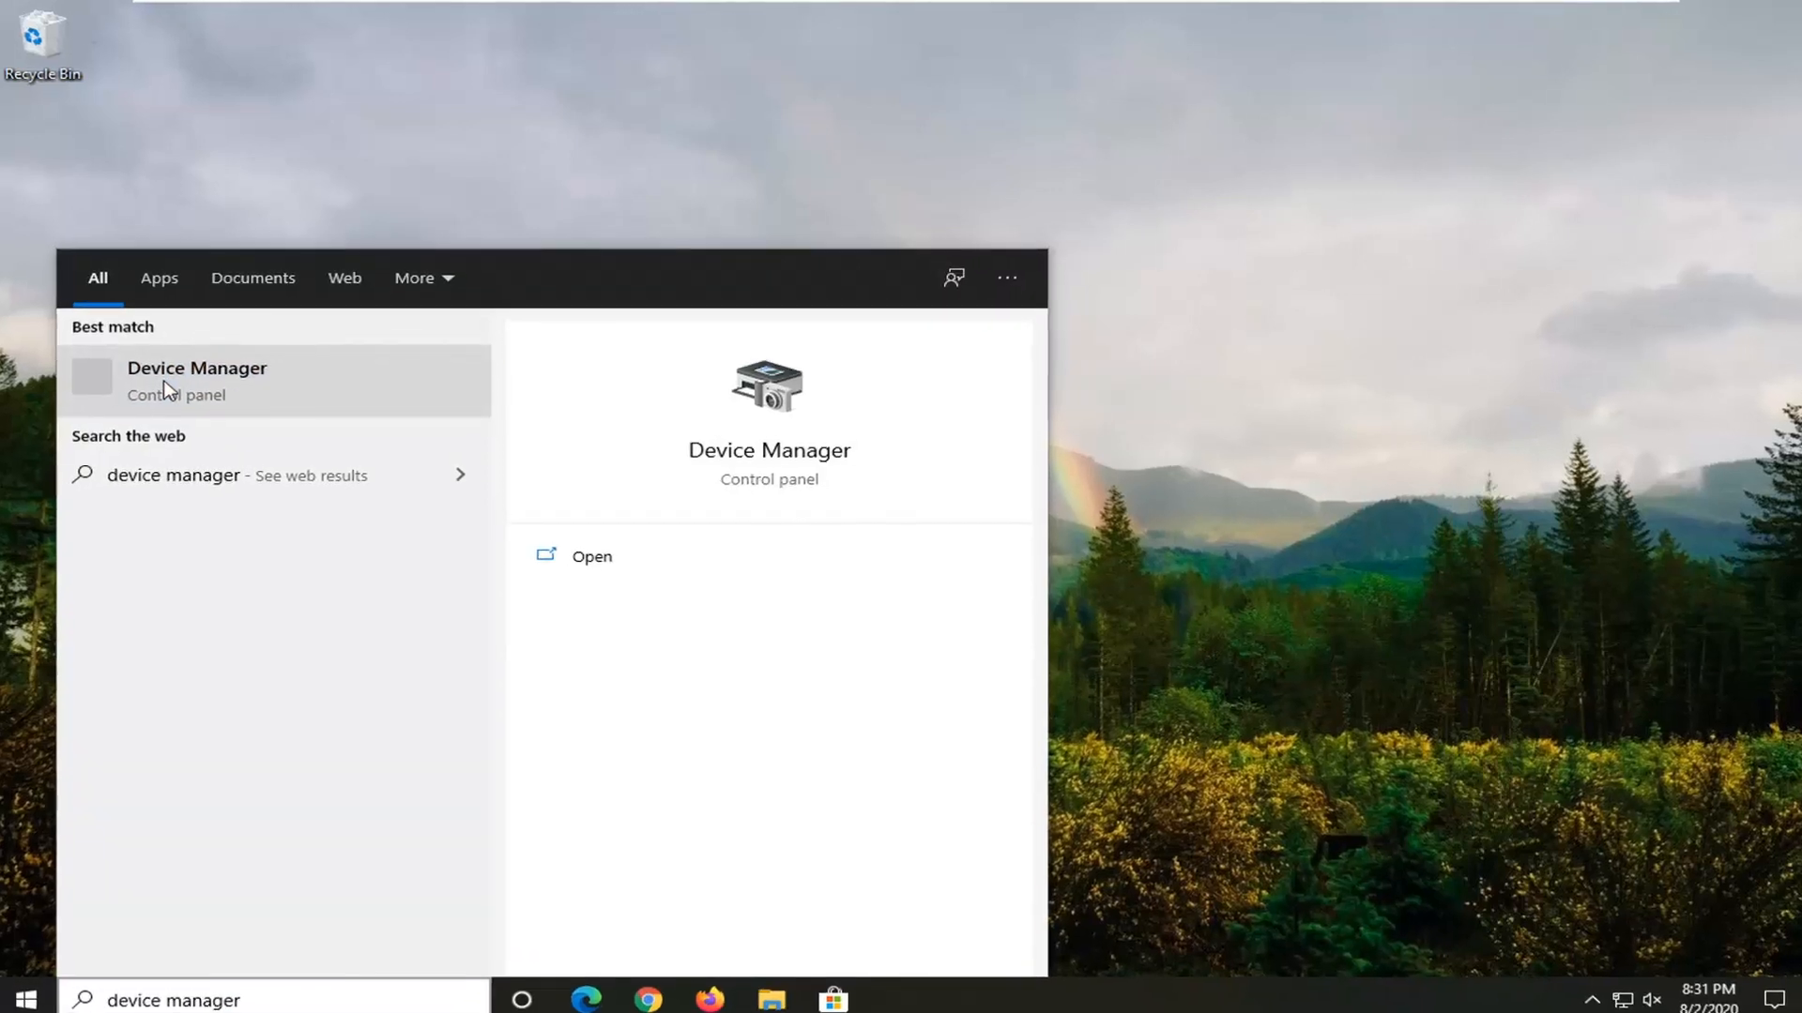
left_click(197, 379)
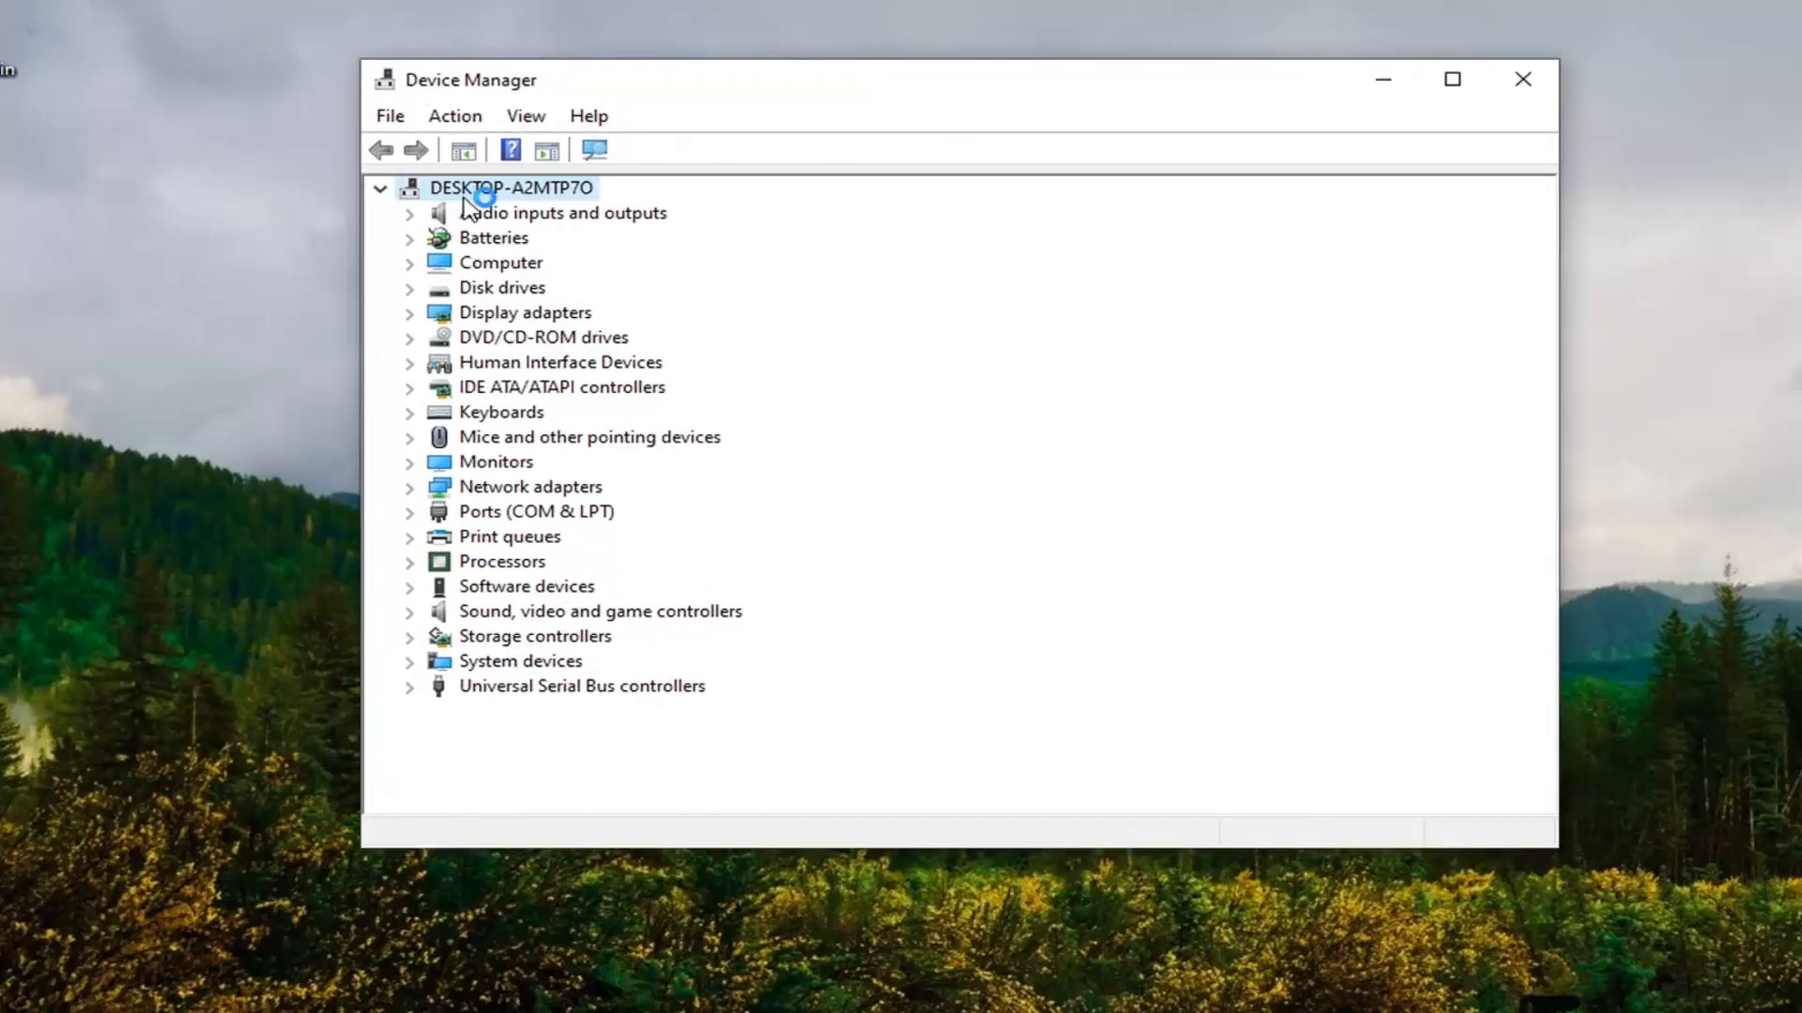
mouse_move(510, 206)
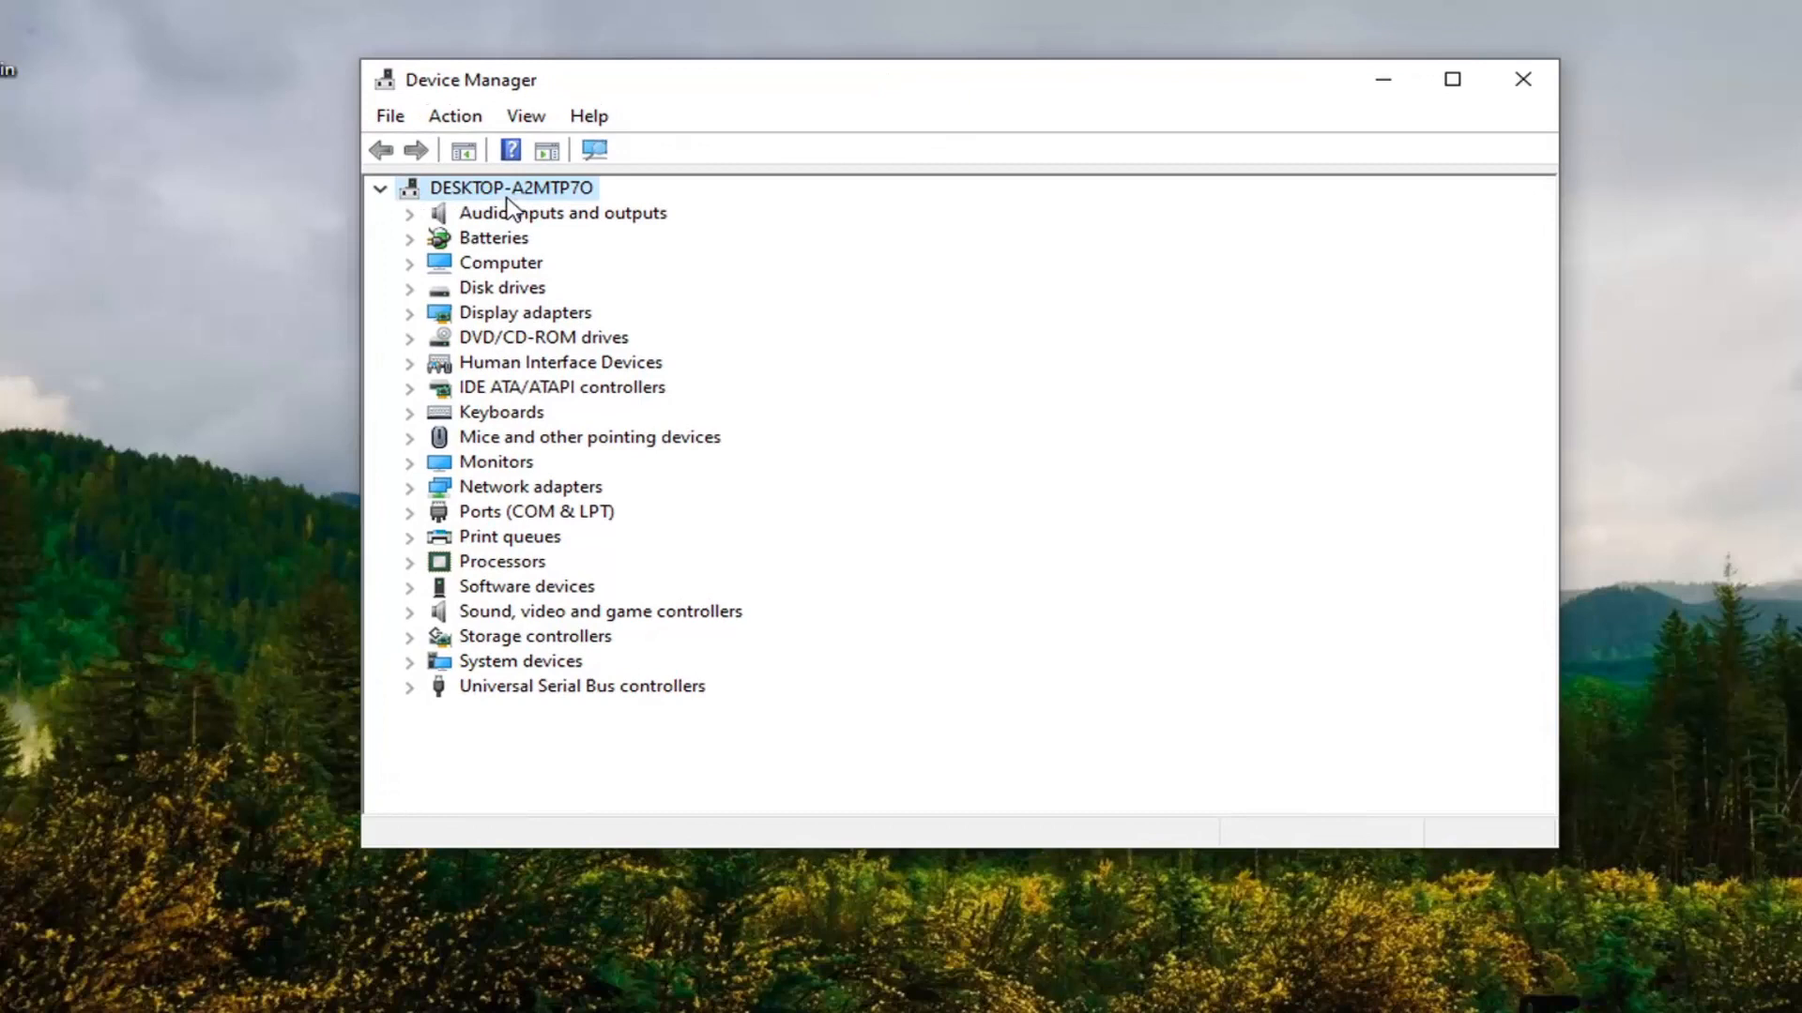
Launch the Add Hardware Wizard via Action > Add legacy hardware.
left_click(454, 115)
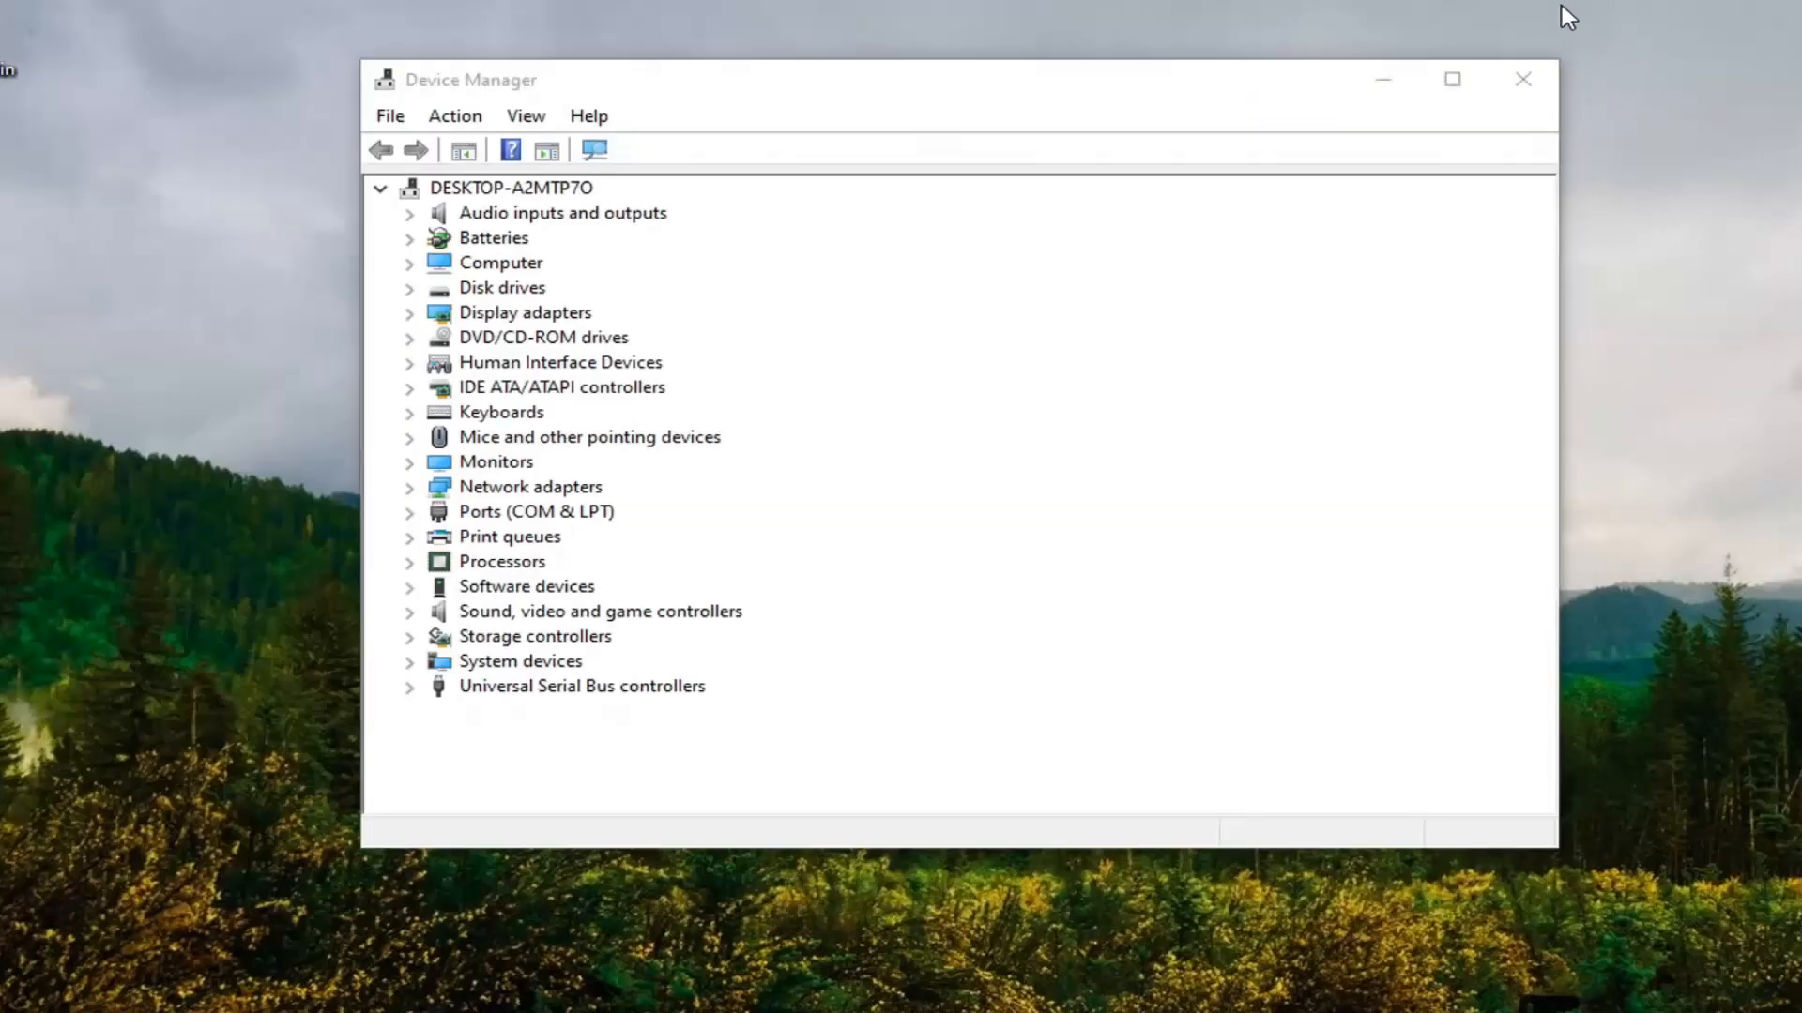
left_click(510, 188)
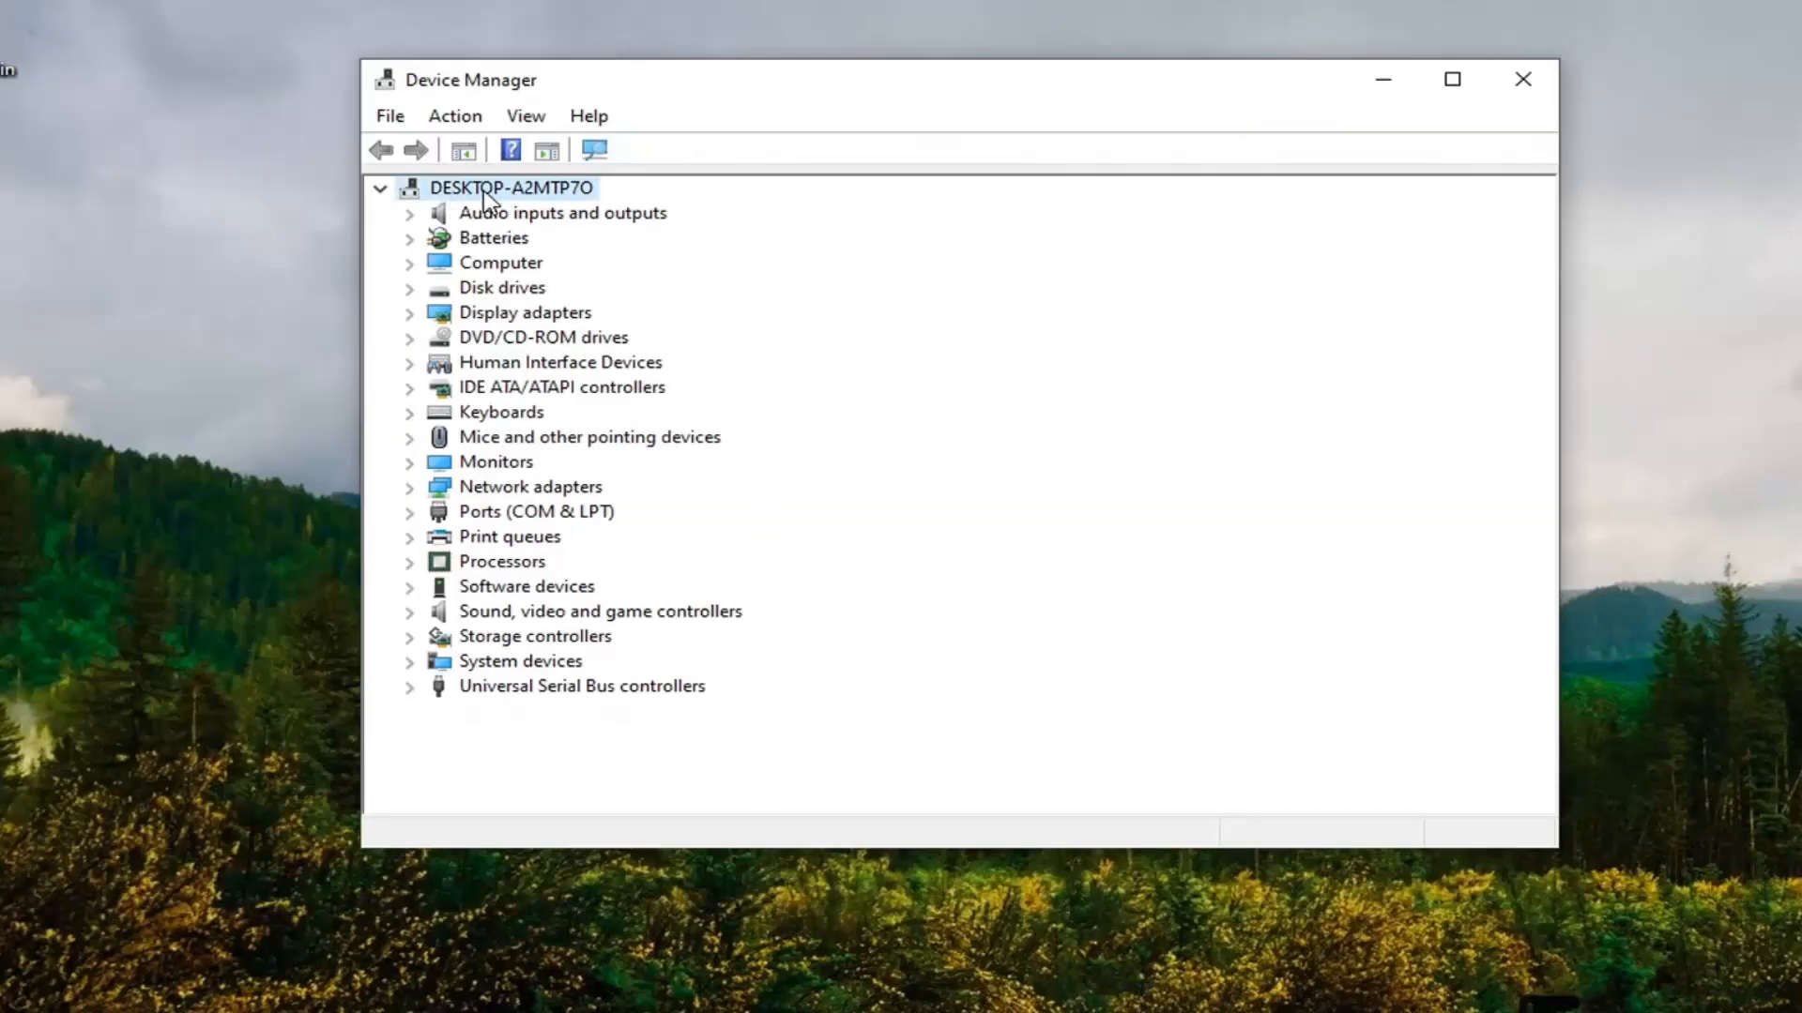
mouse_move(523, 221)
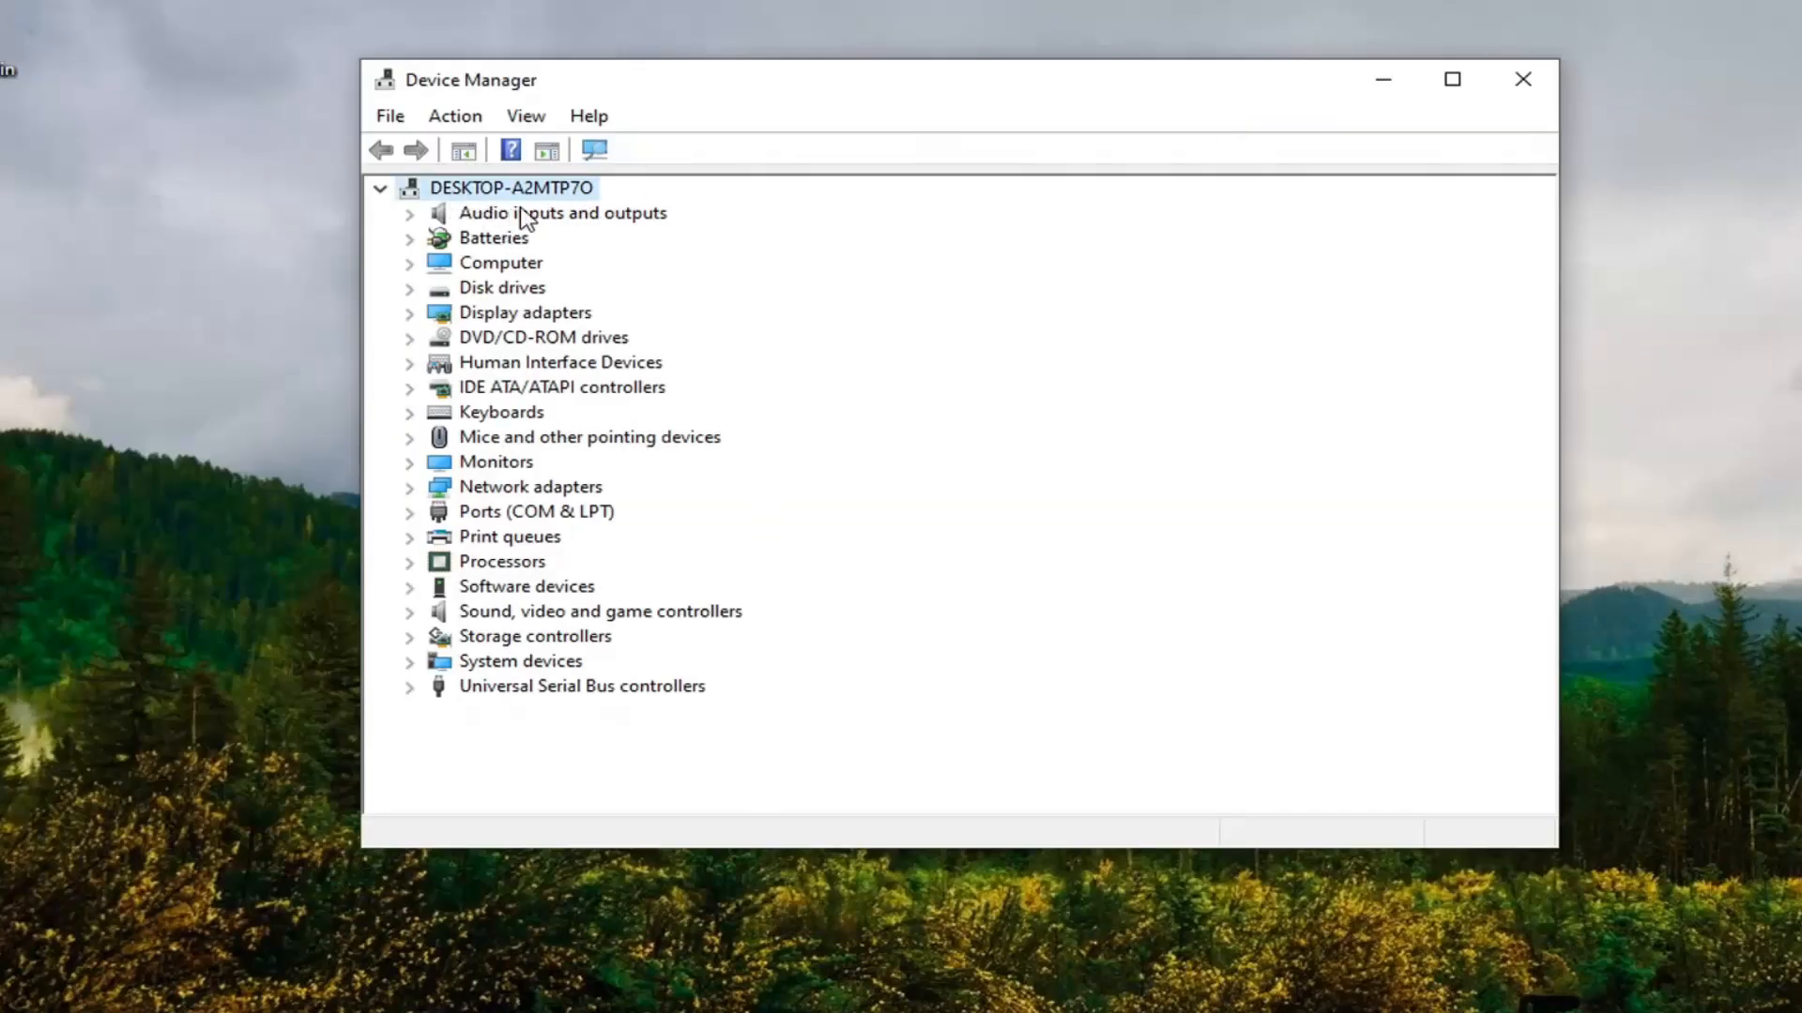
left_click(454, 115)
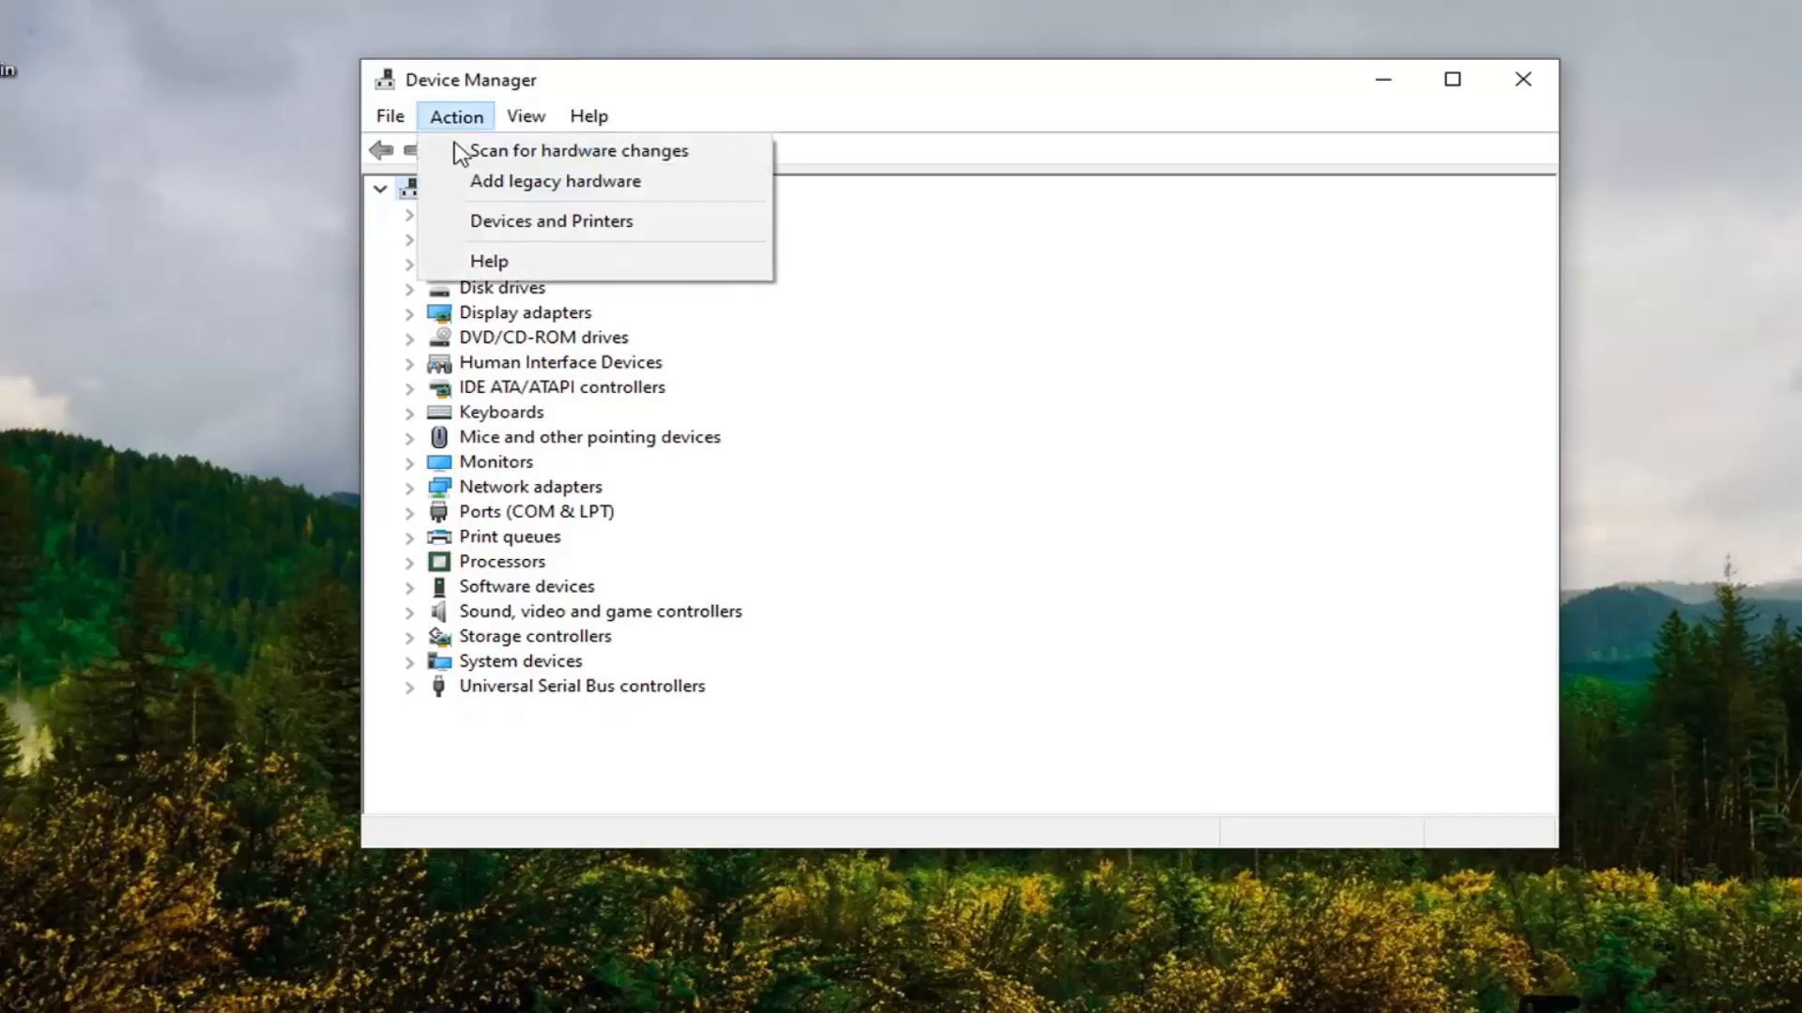
left_click(553, 181)
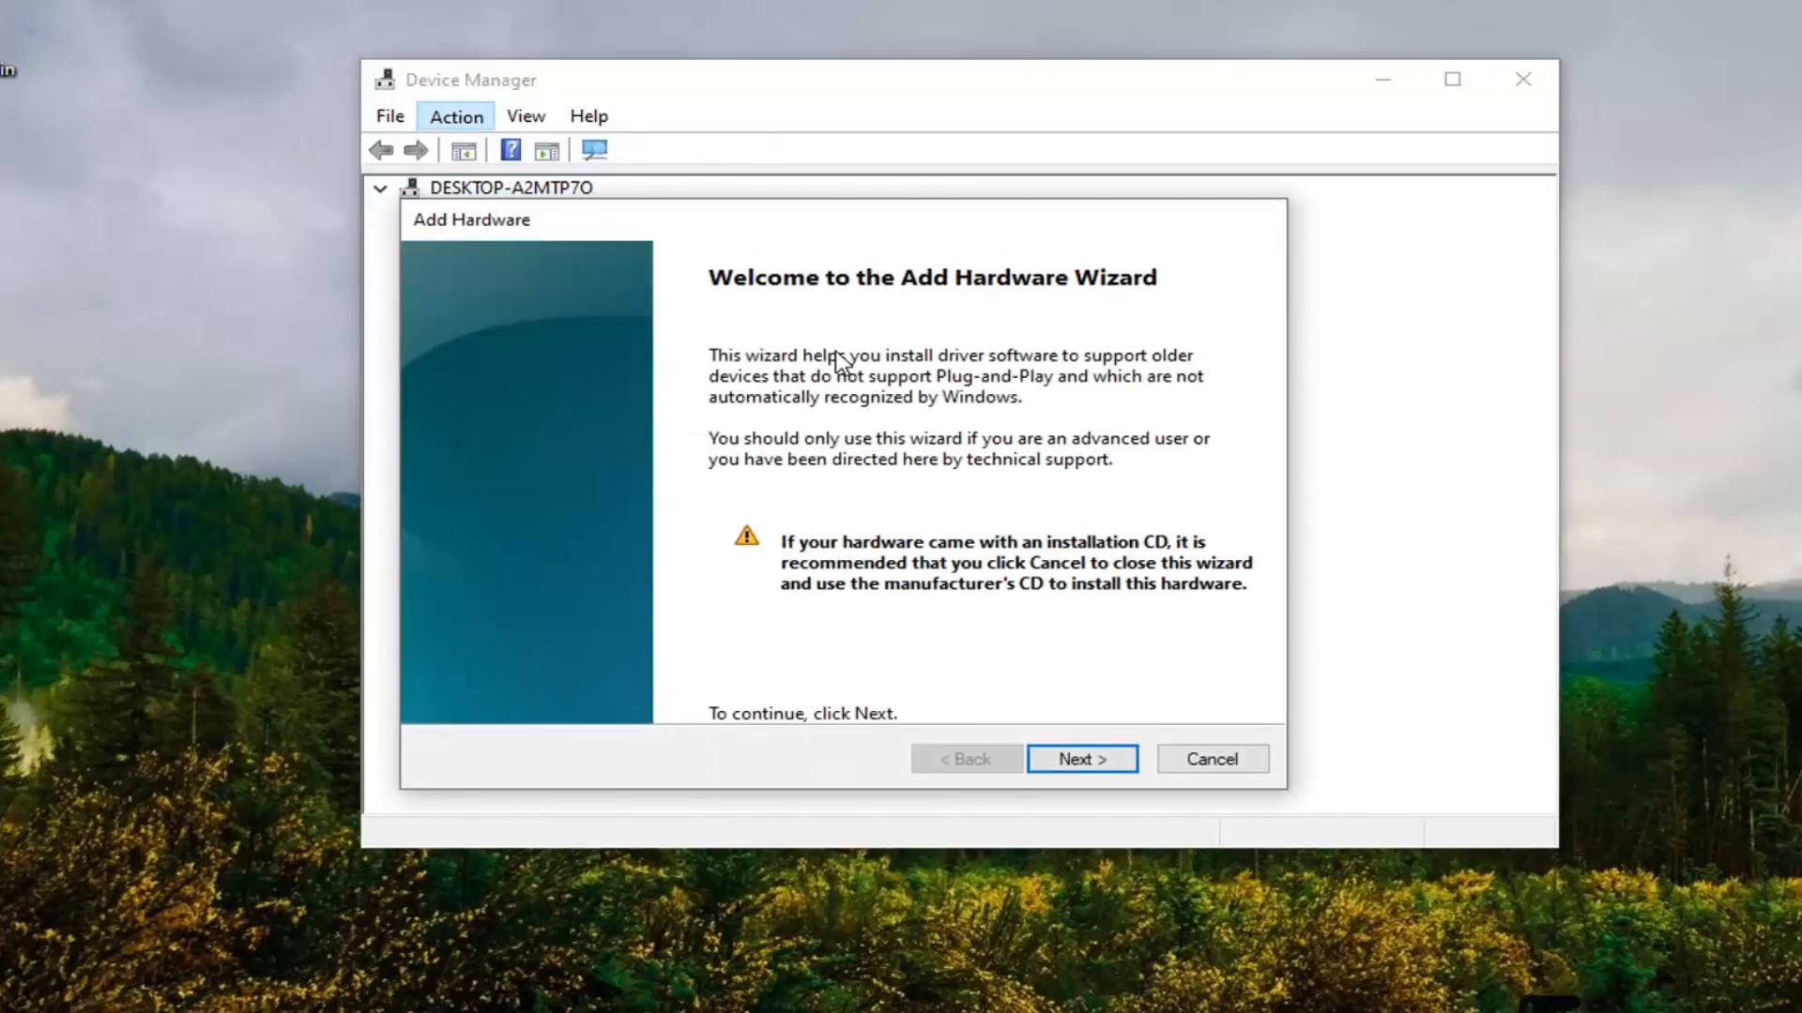
Choose to install hardware manually selected from a list and reach the hardware types.
left_click(1081, 758)
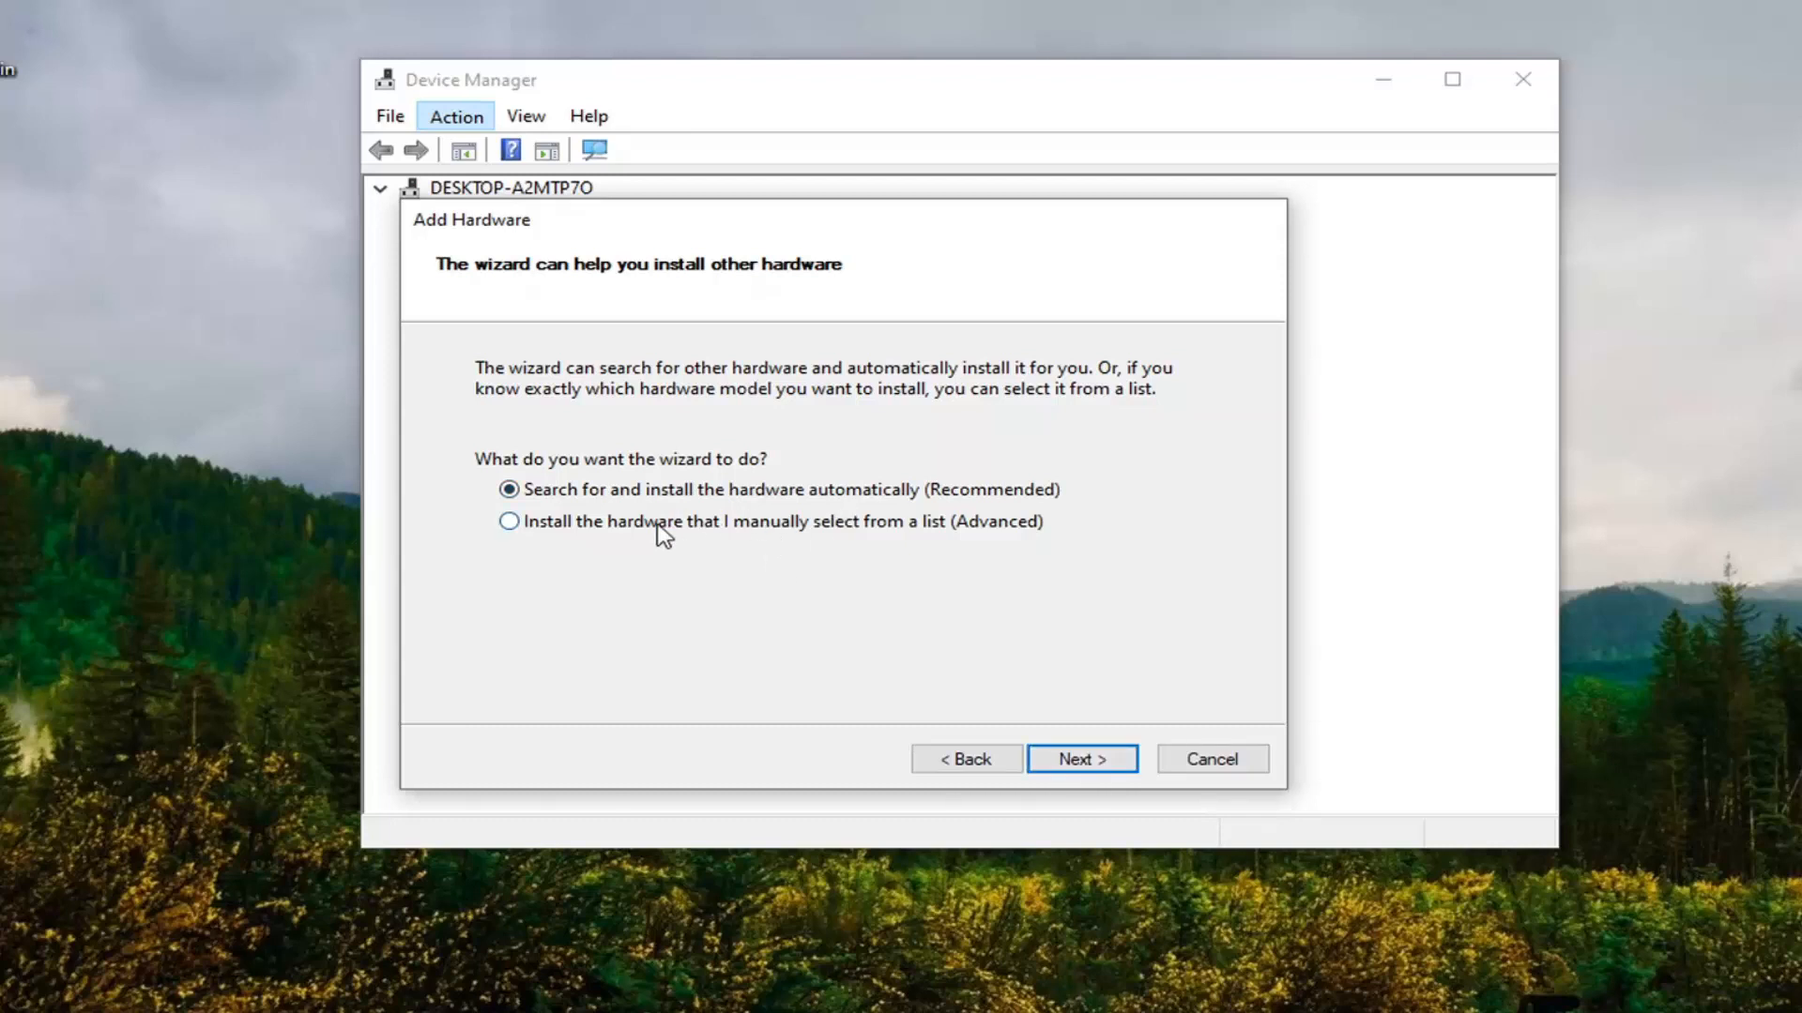
left_click(509, 520)
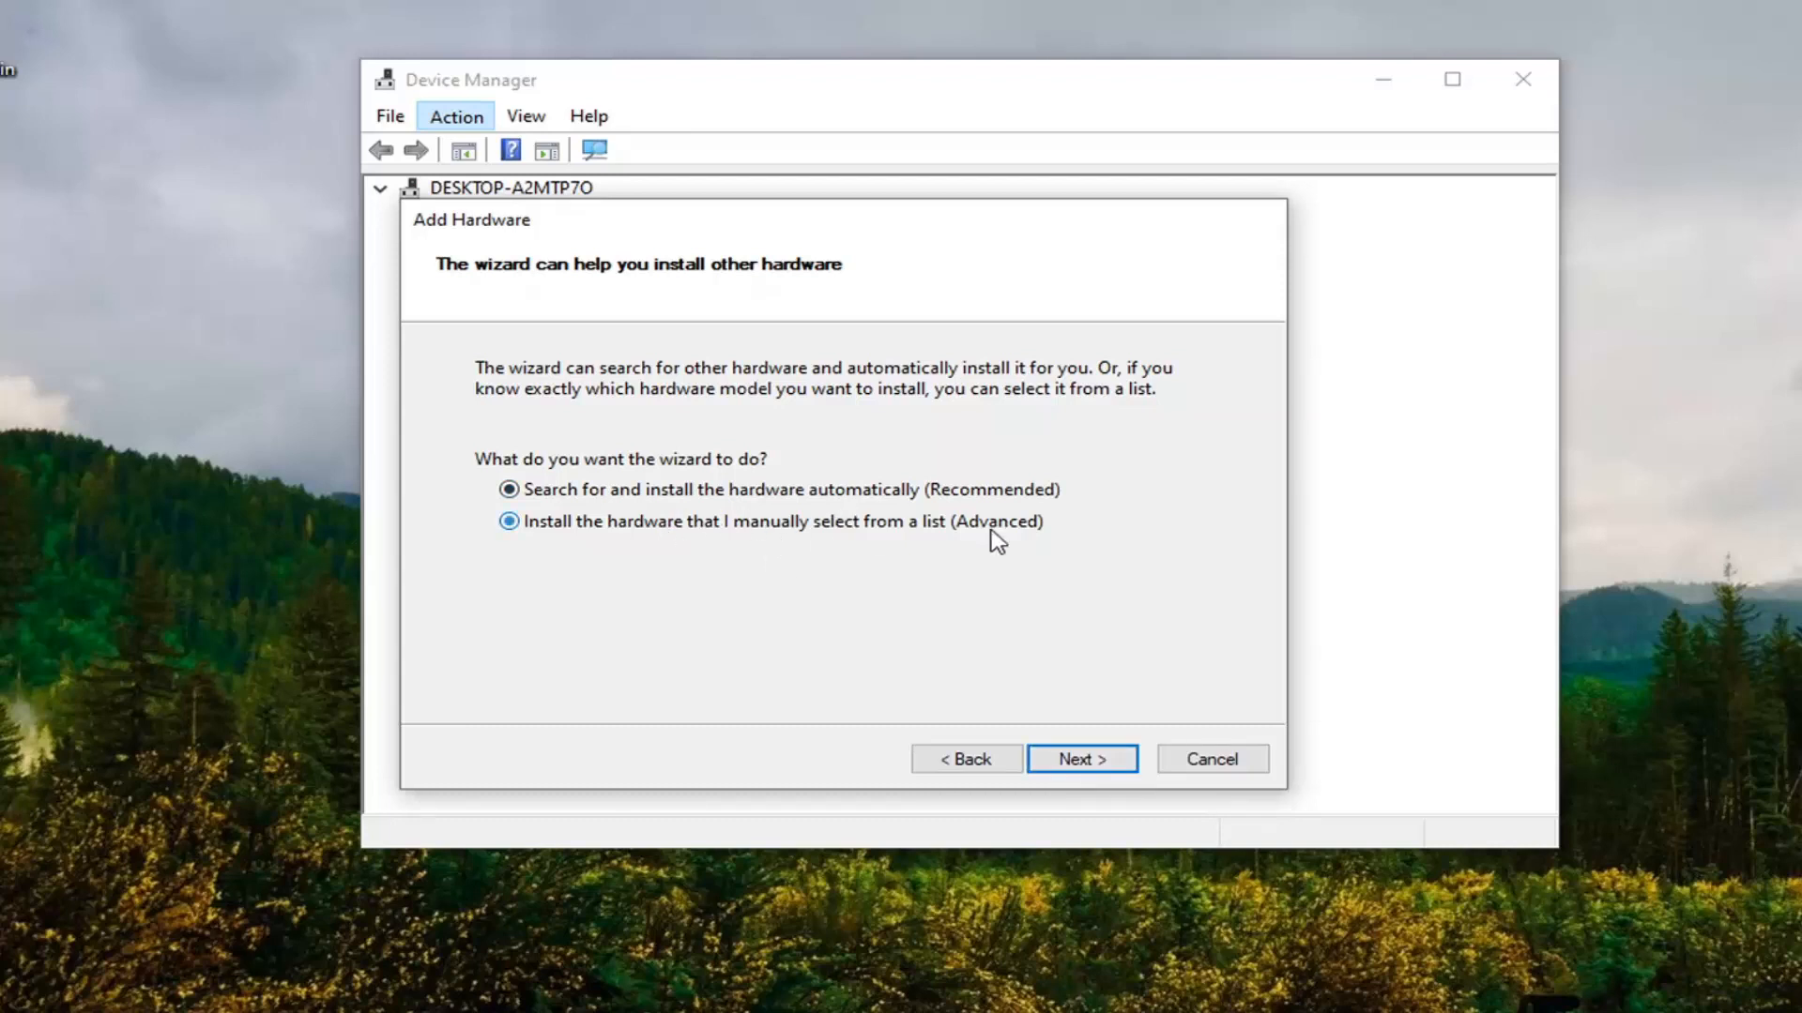
left_click(1079, 758)
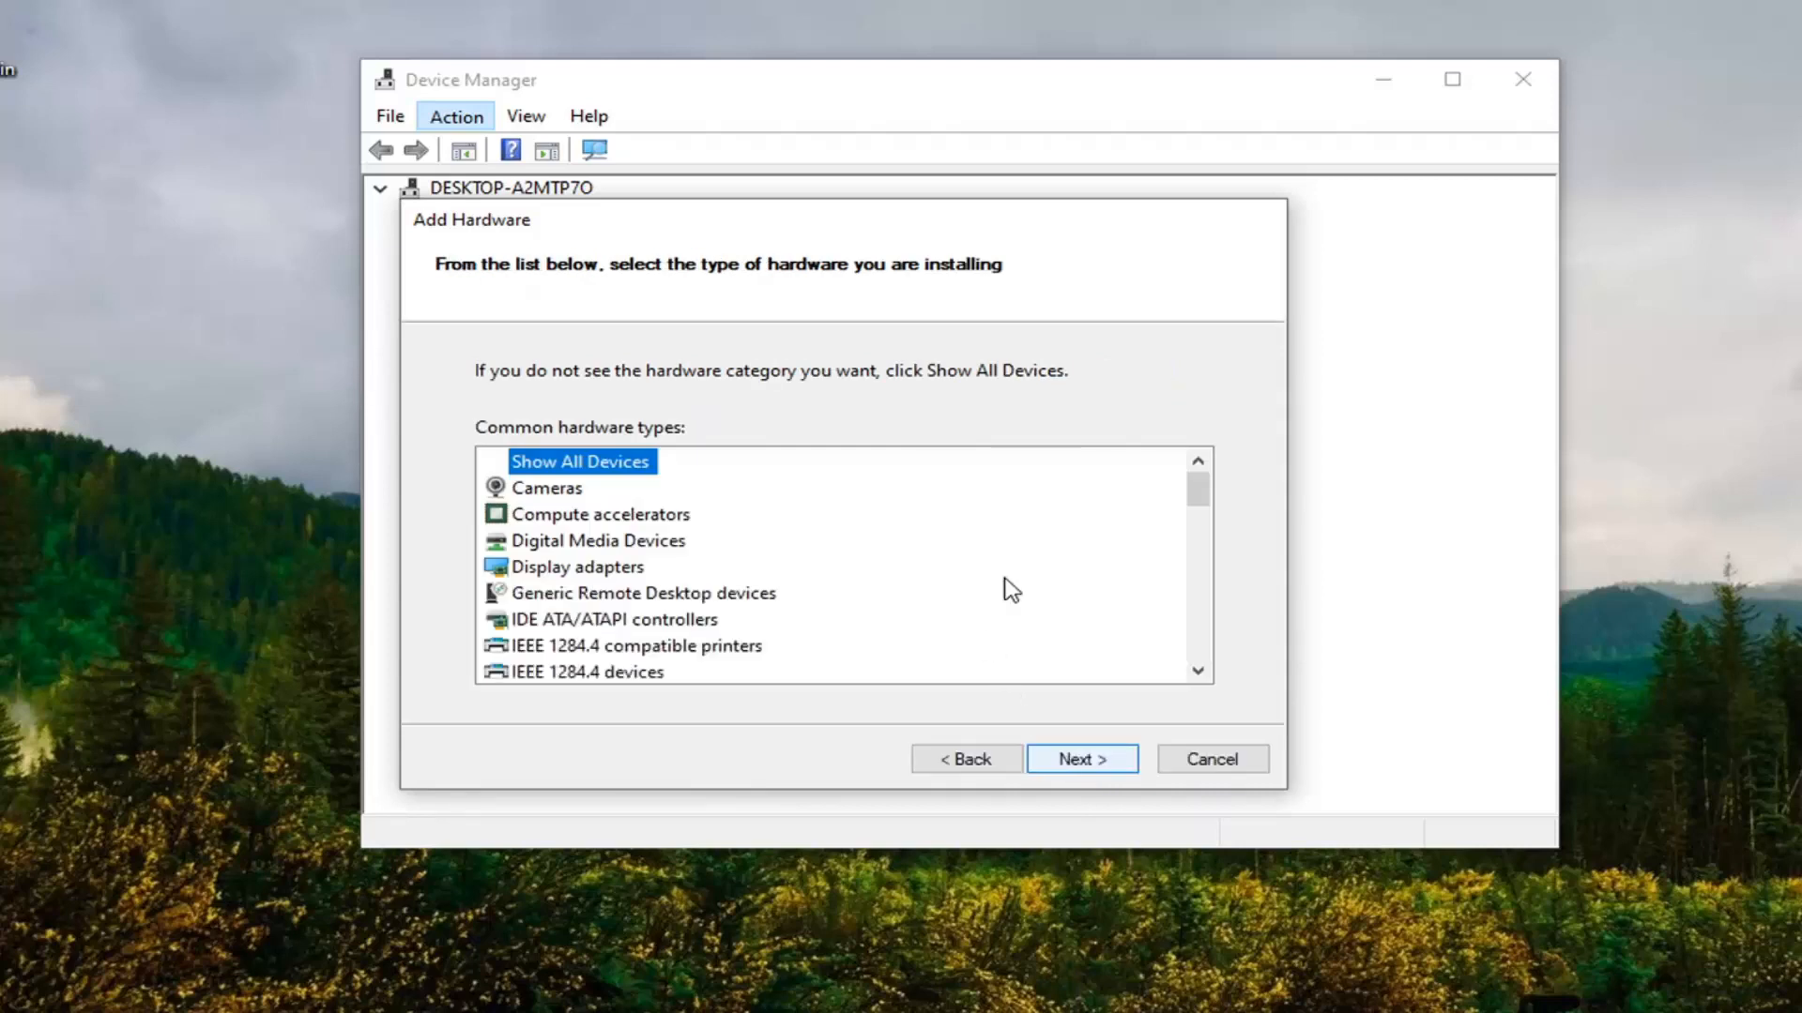
Select Portable Devices as the hardware type and continue to driver selection.
scroll("down", 3)
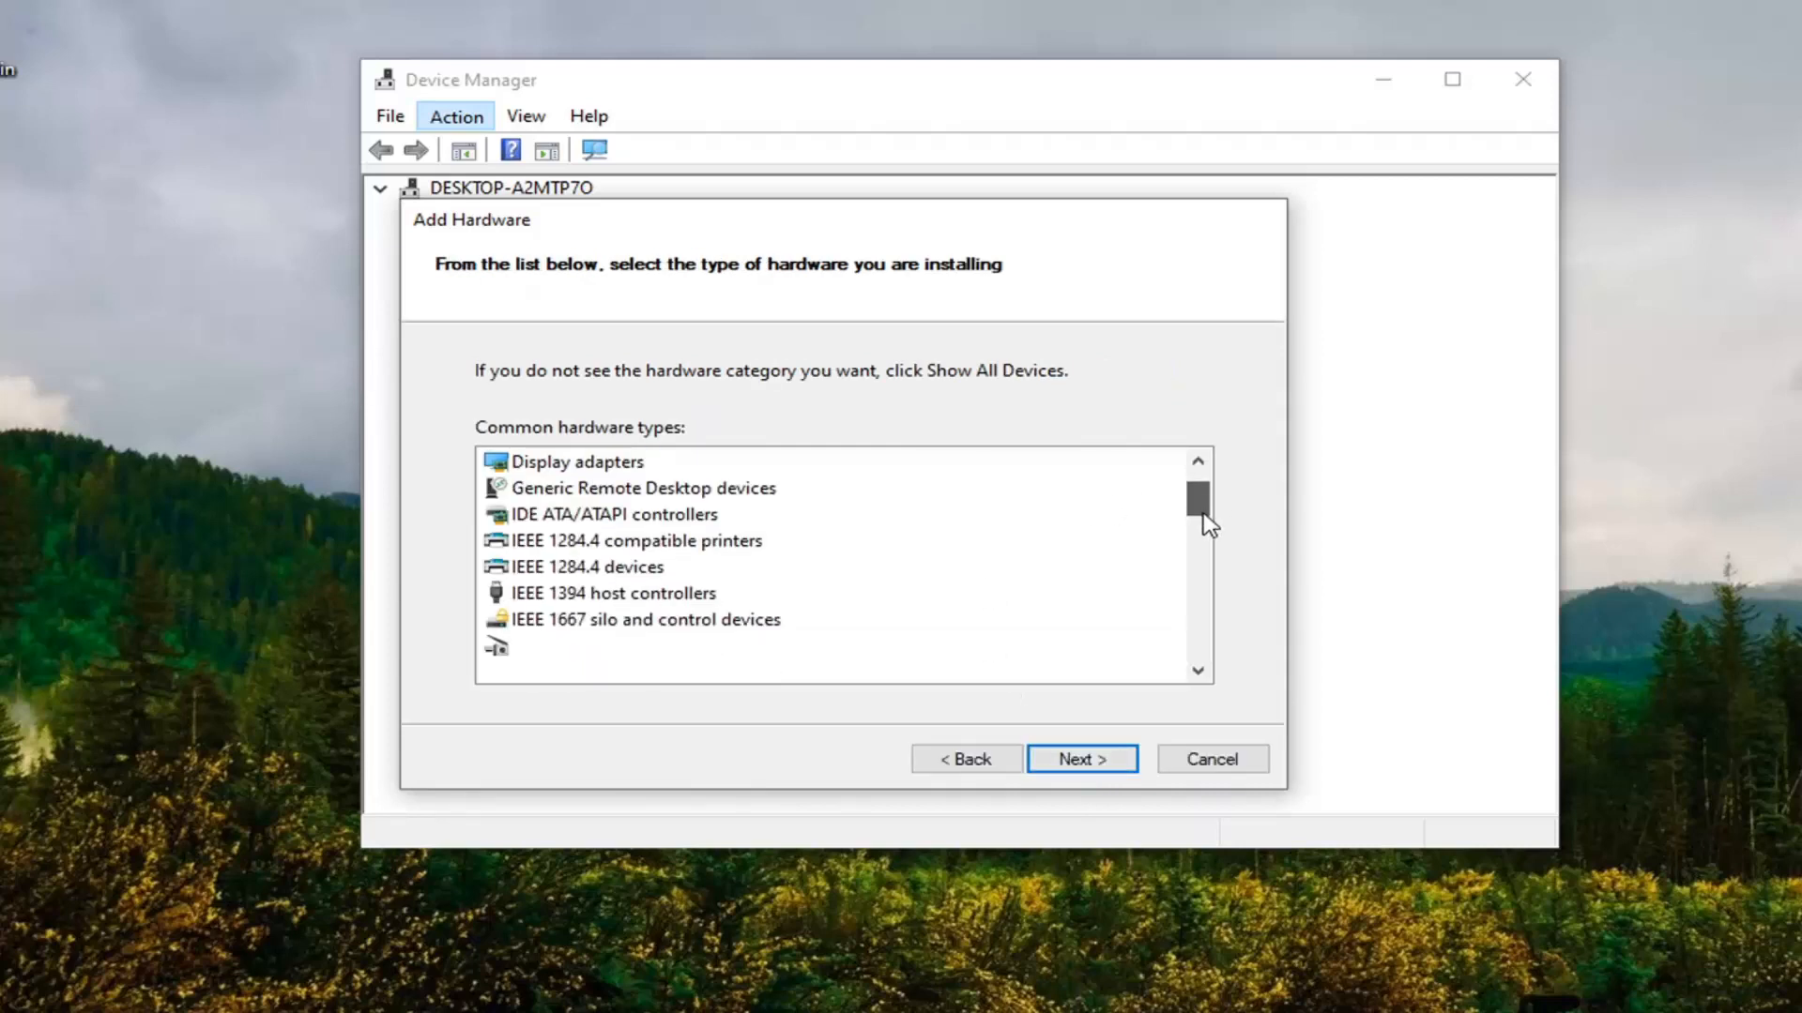
scroll("down", 3)
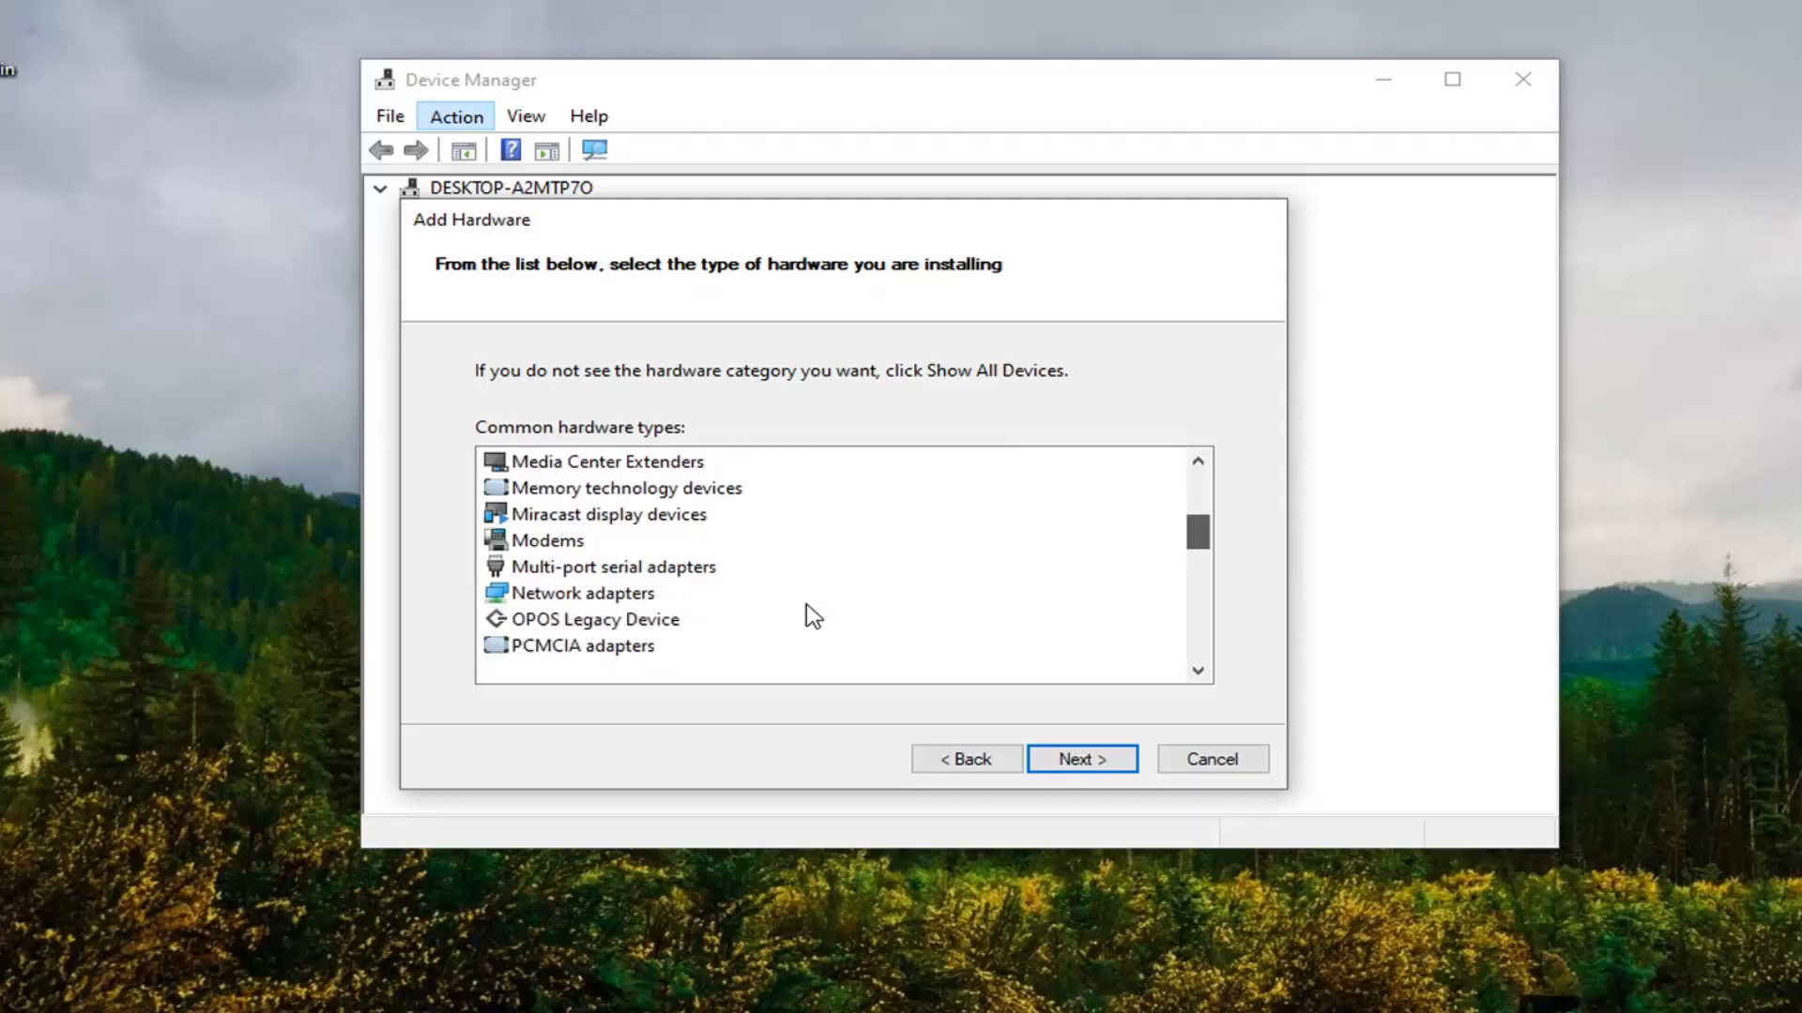
scroll("down", 3)
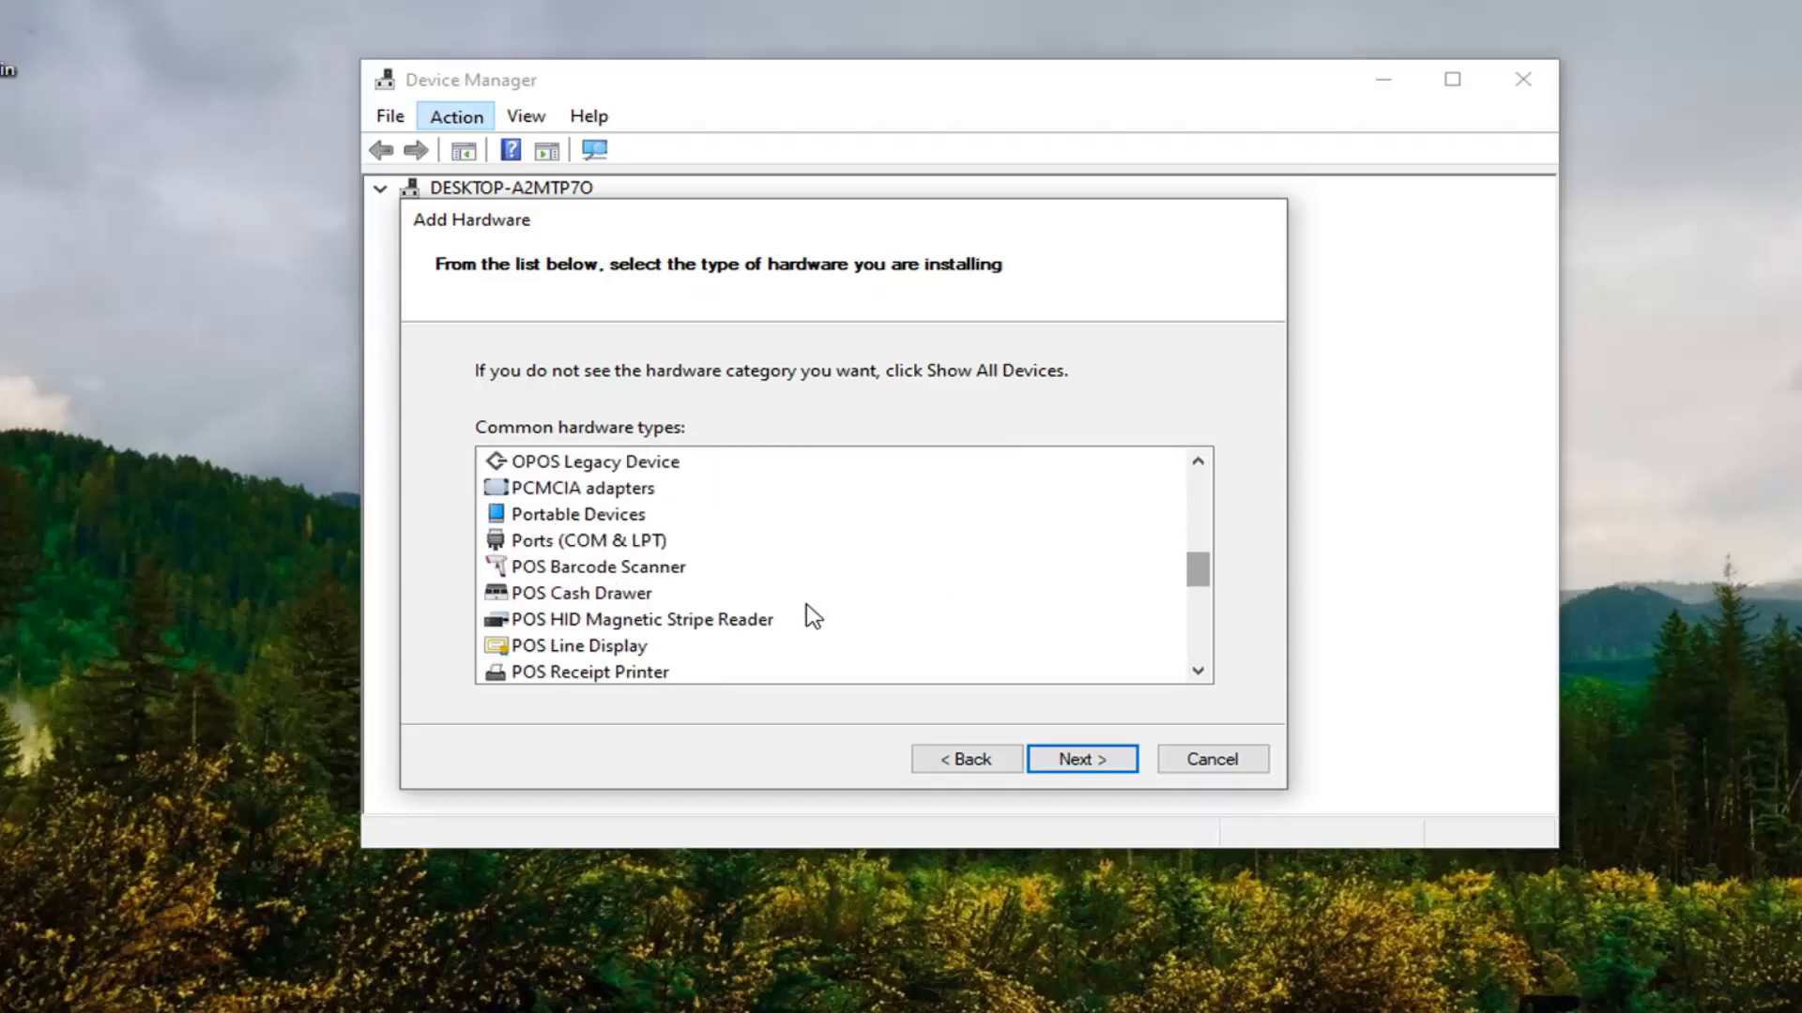
scroll("down", 3)
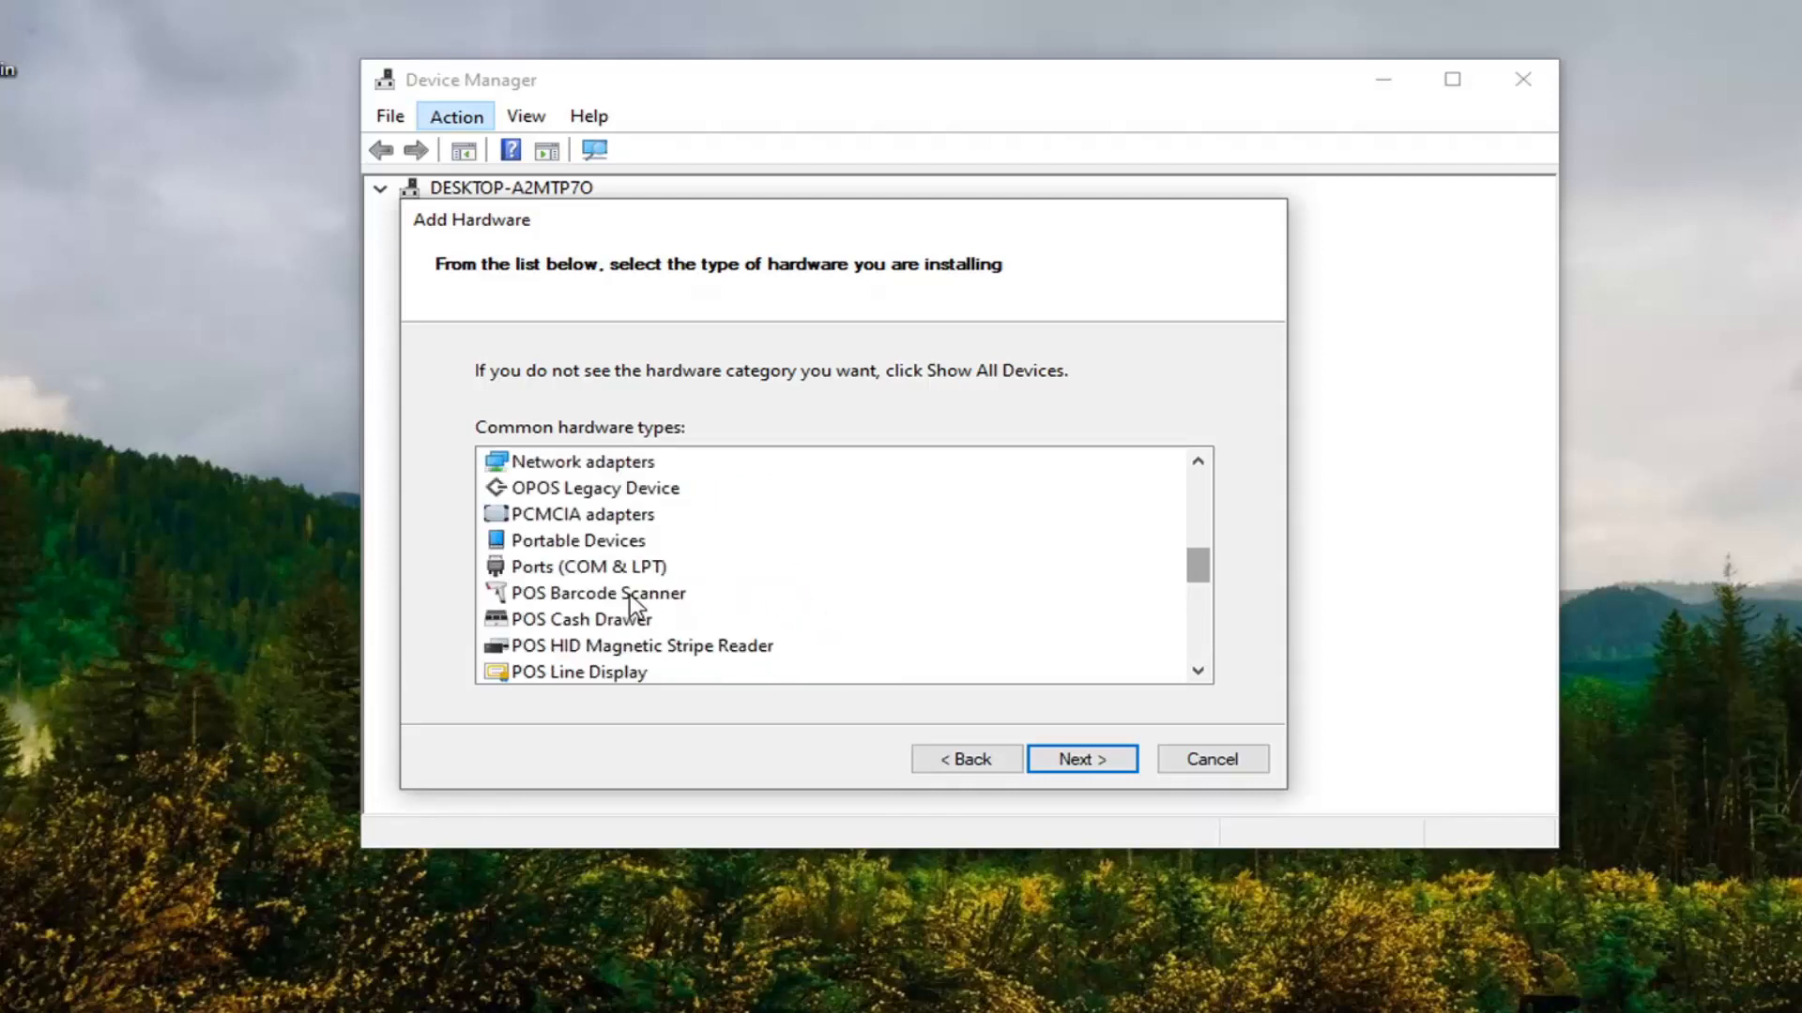
left_click(578, 540)
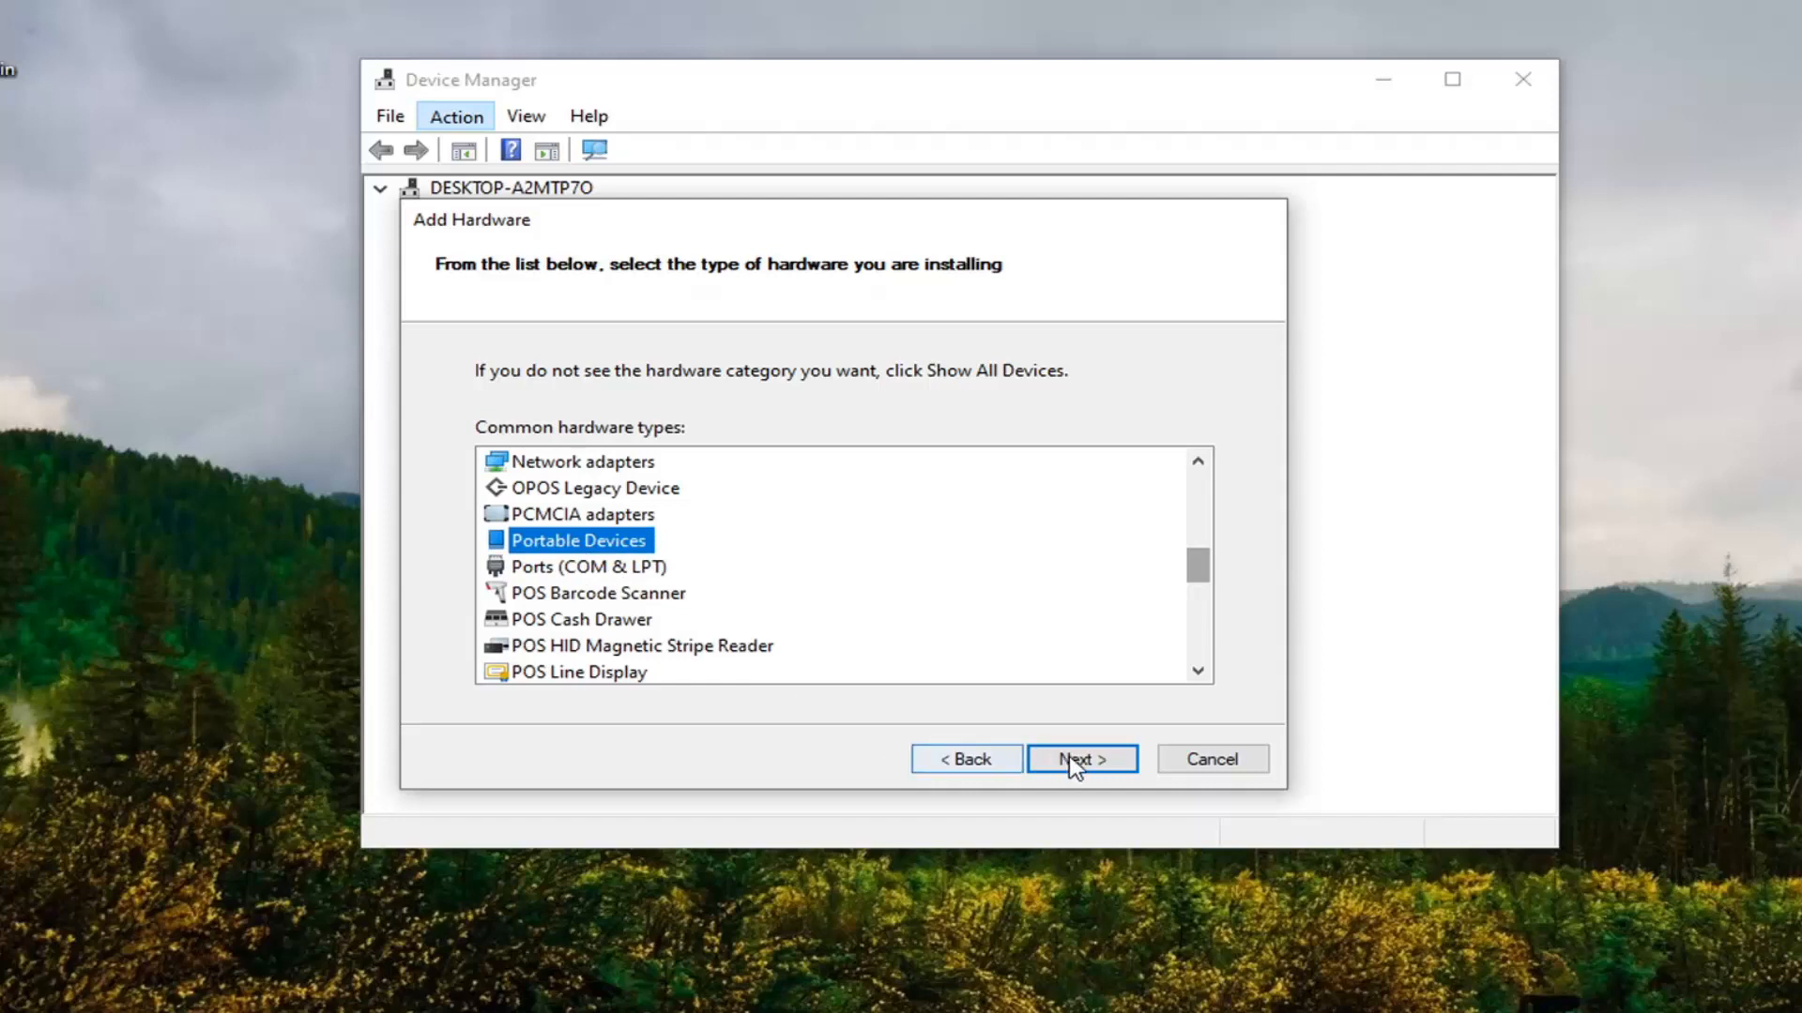
left_click(1077, 758)
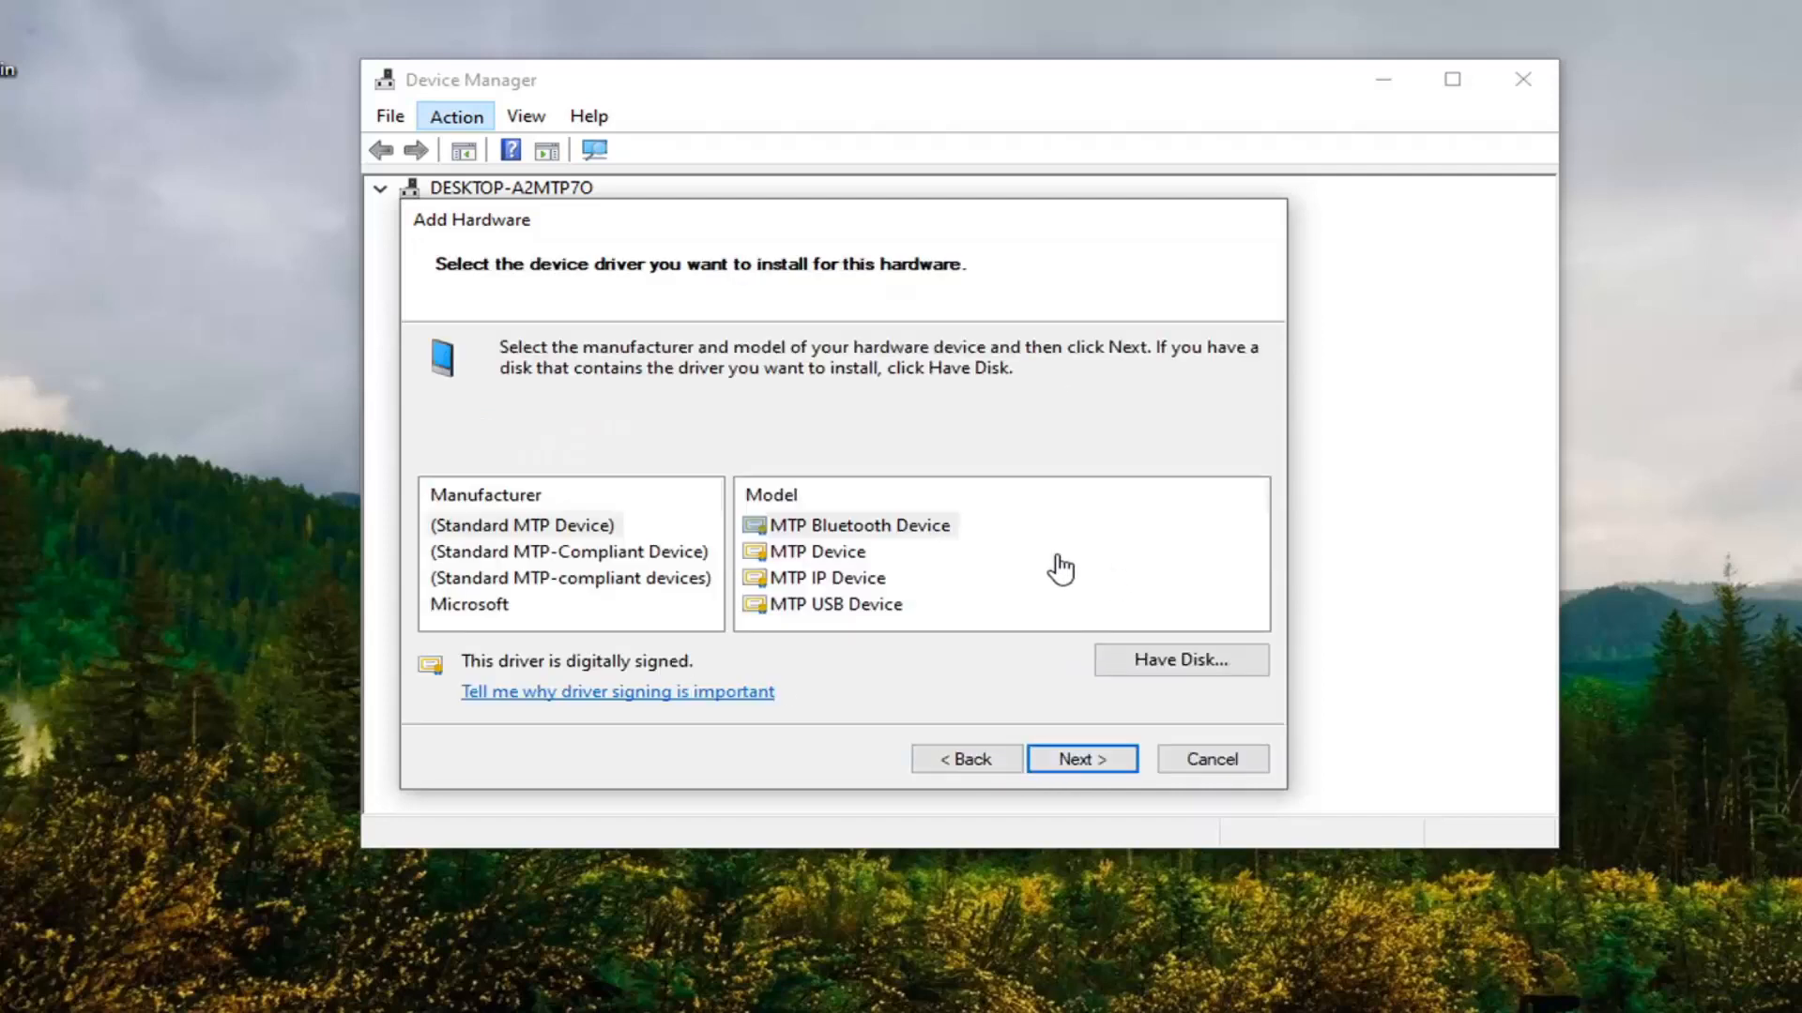
Install (Standard MTP Device) > MTP USB Device as the new hardware and finish the wizard.
left_click(520, 526)
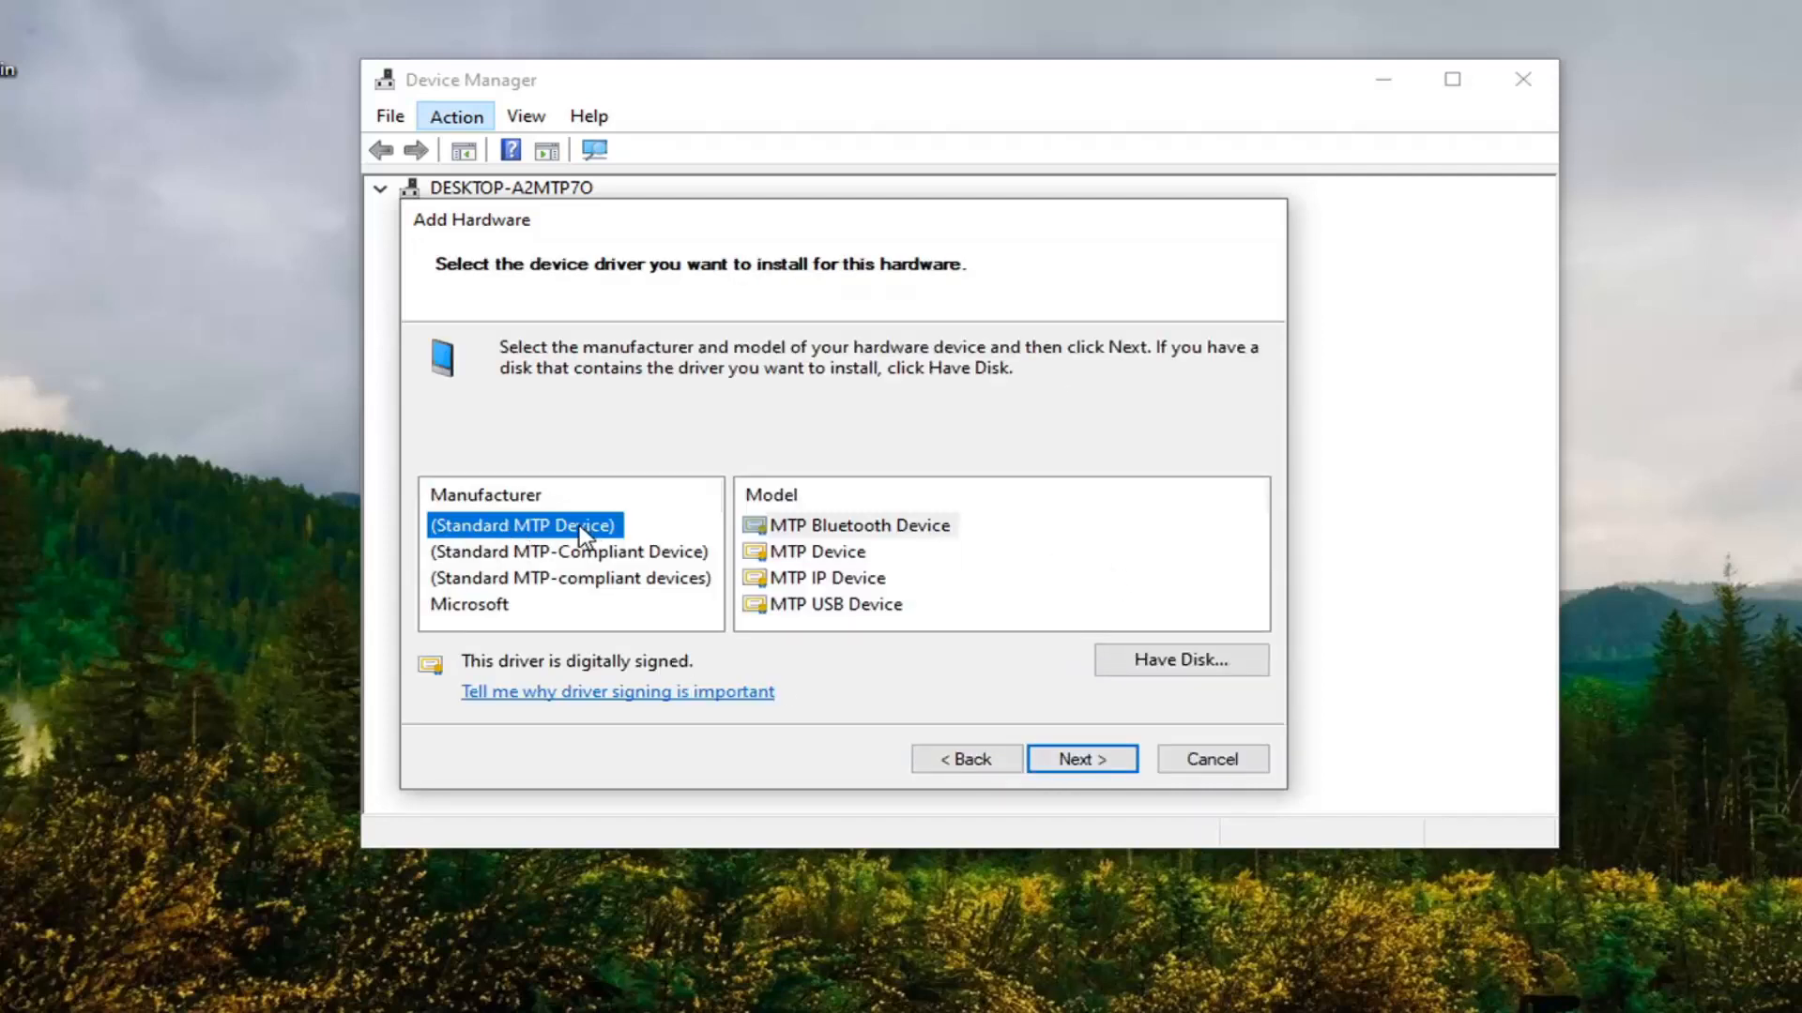
left_click(846, 602)
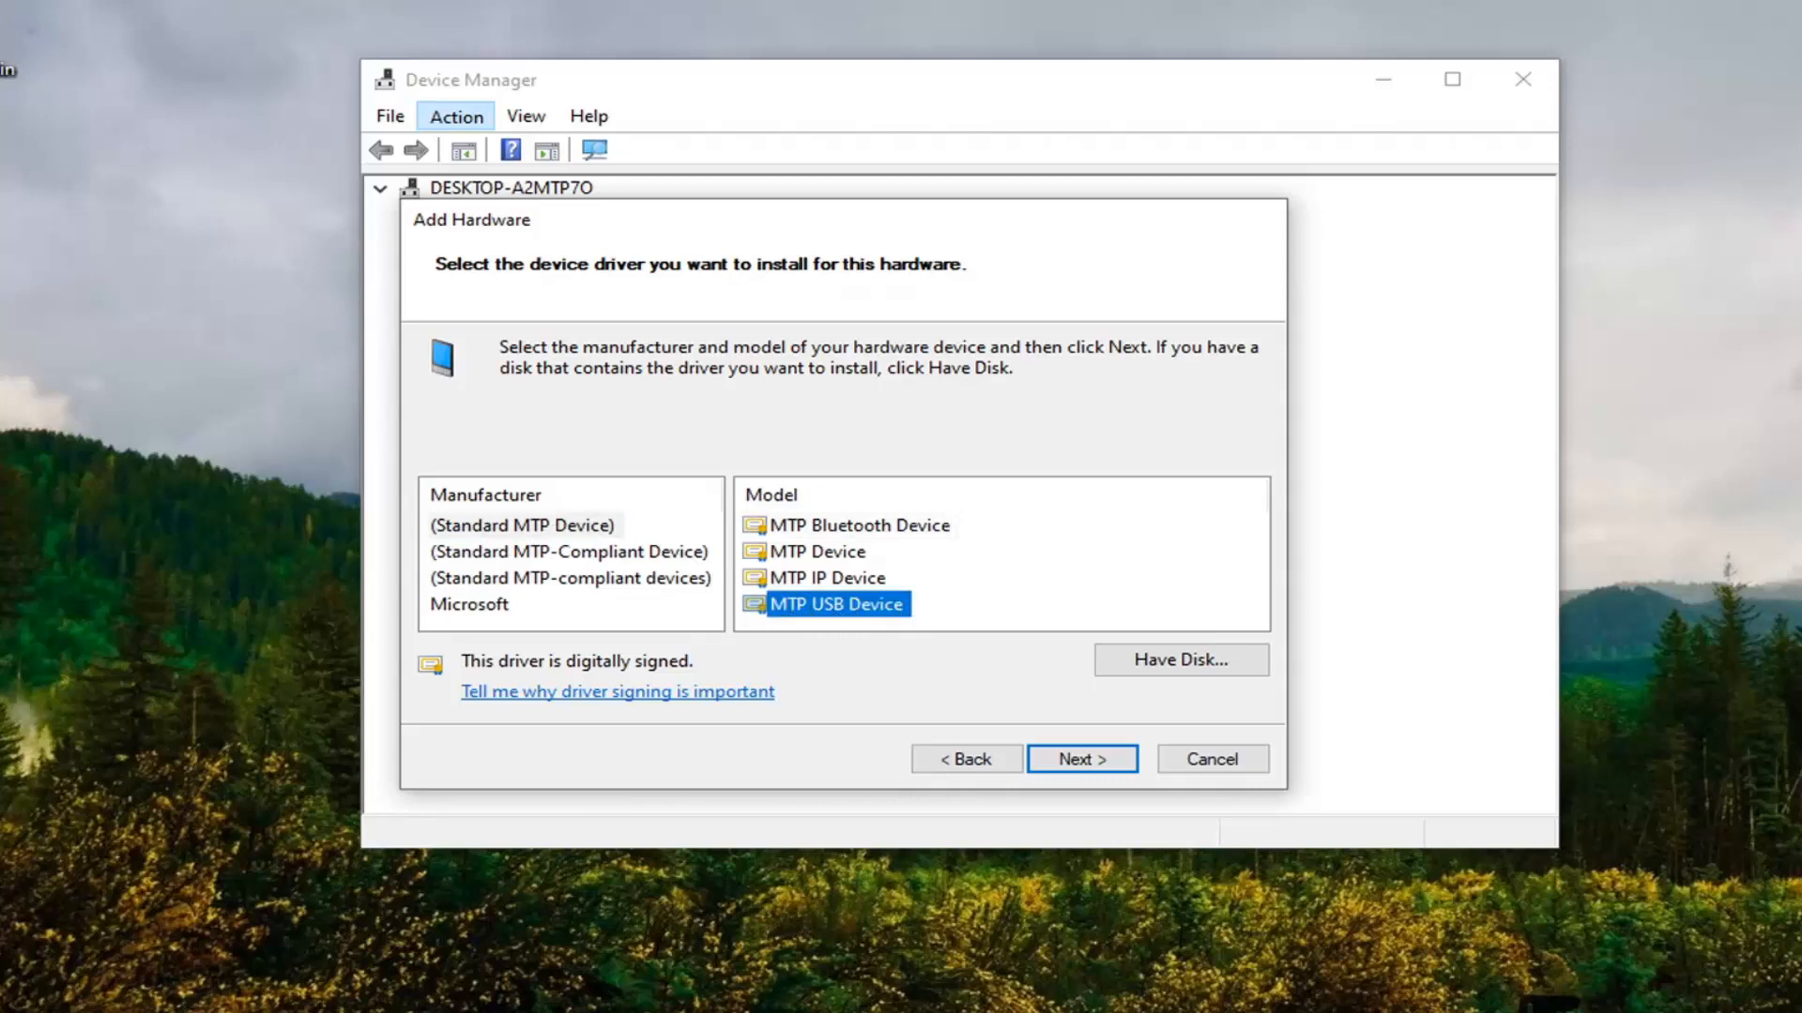
left_click(1079, 759)
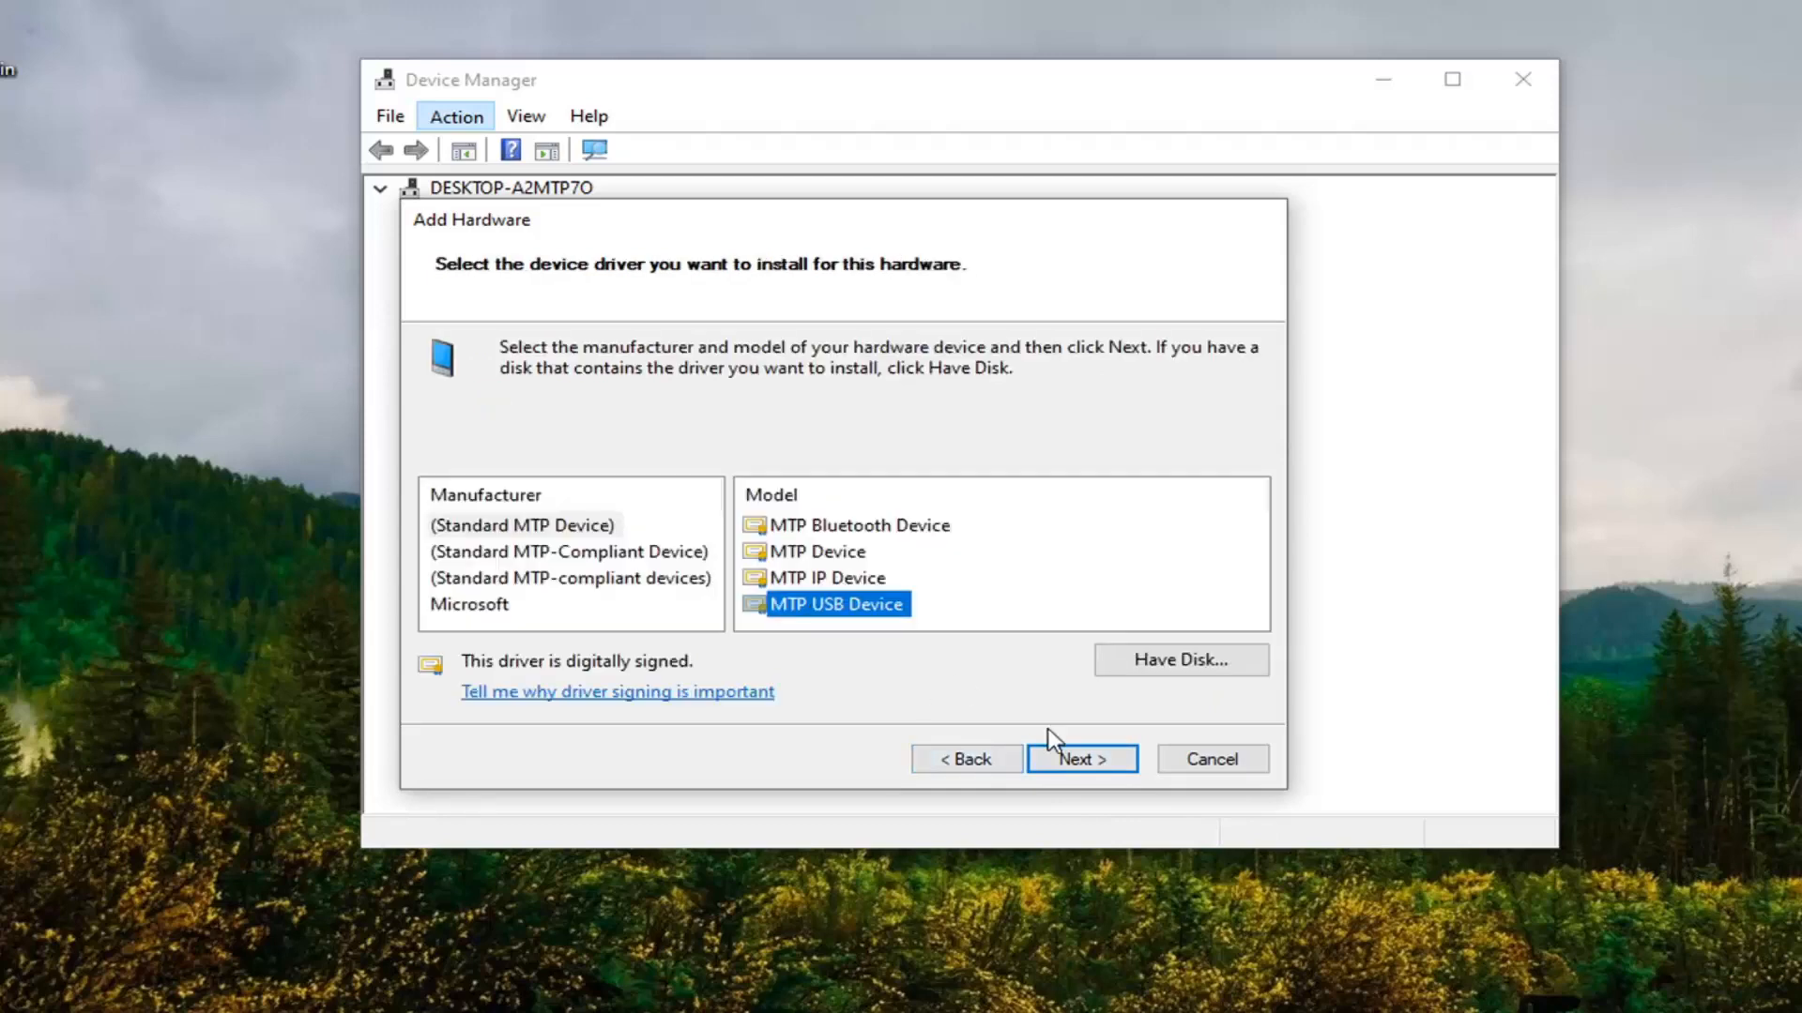
left_click(1079, 758)
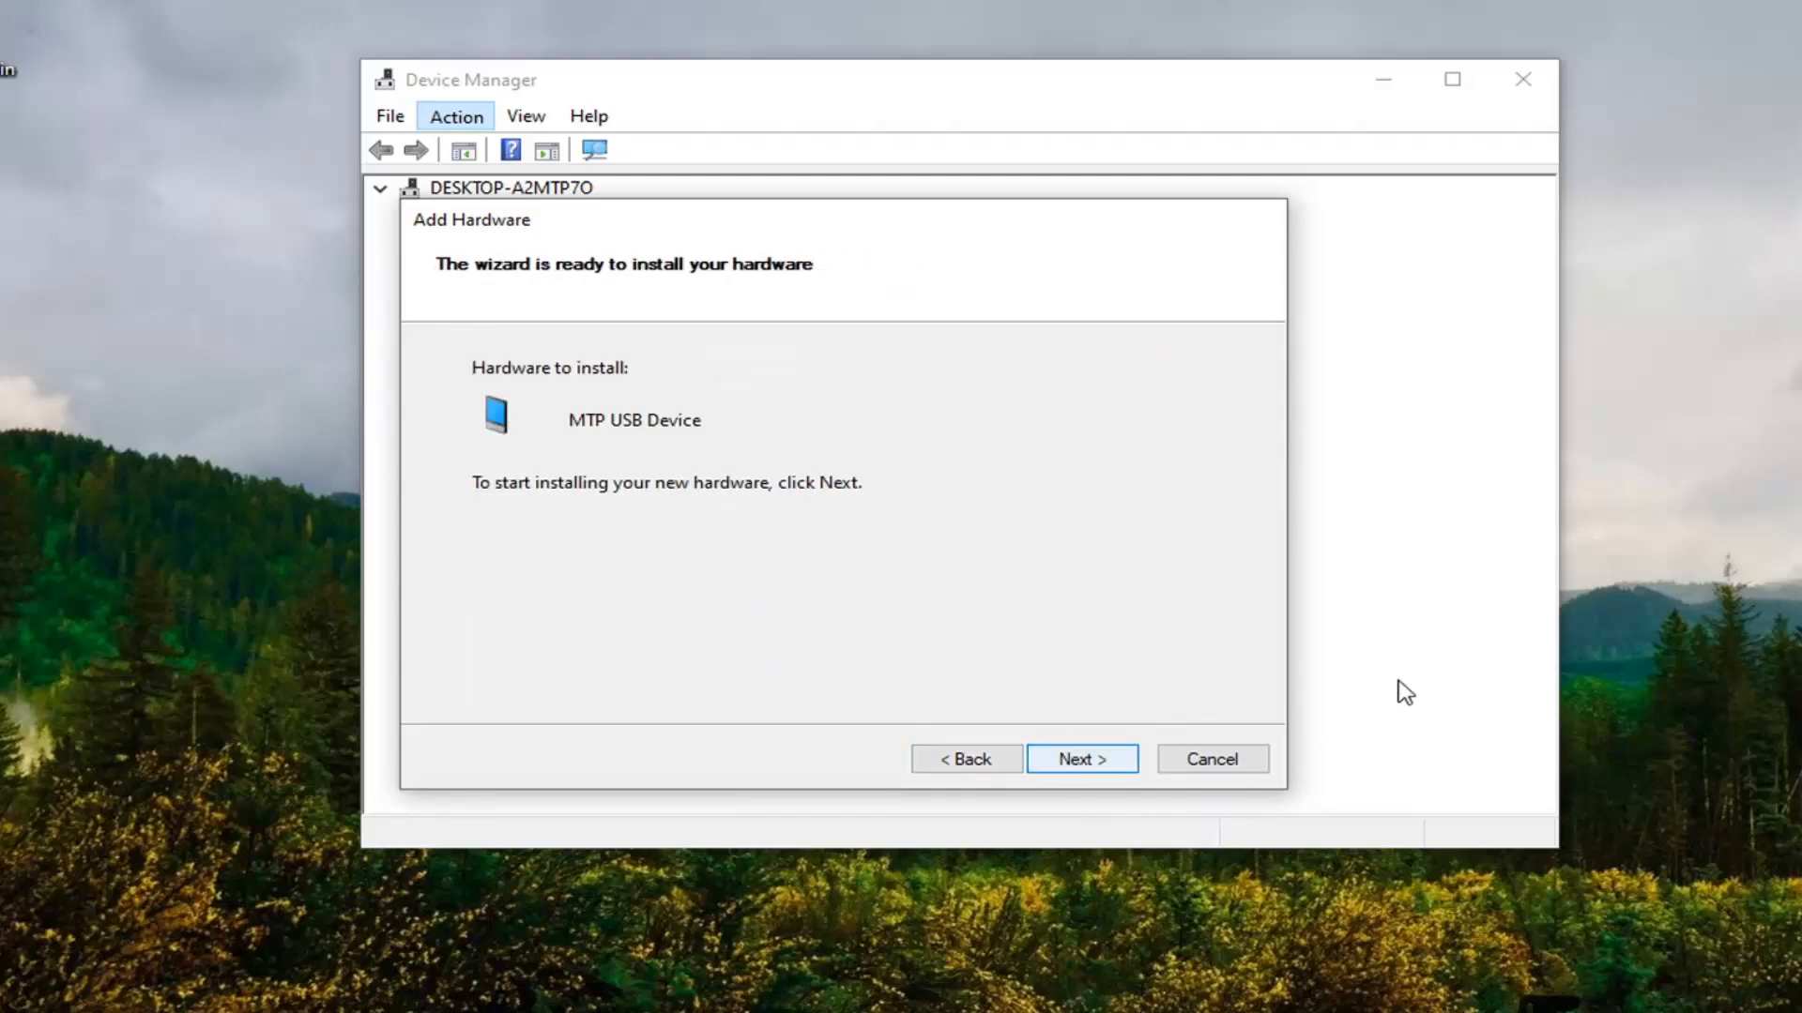
left_click(1079, 758)
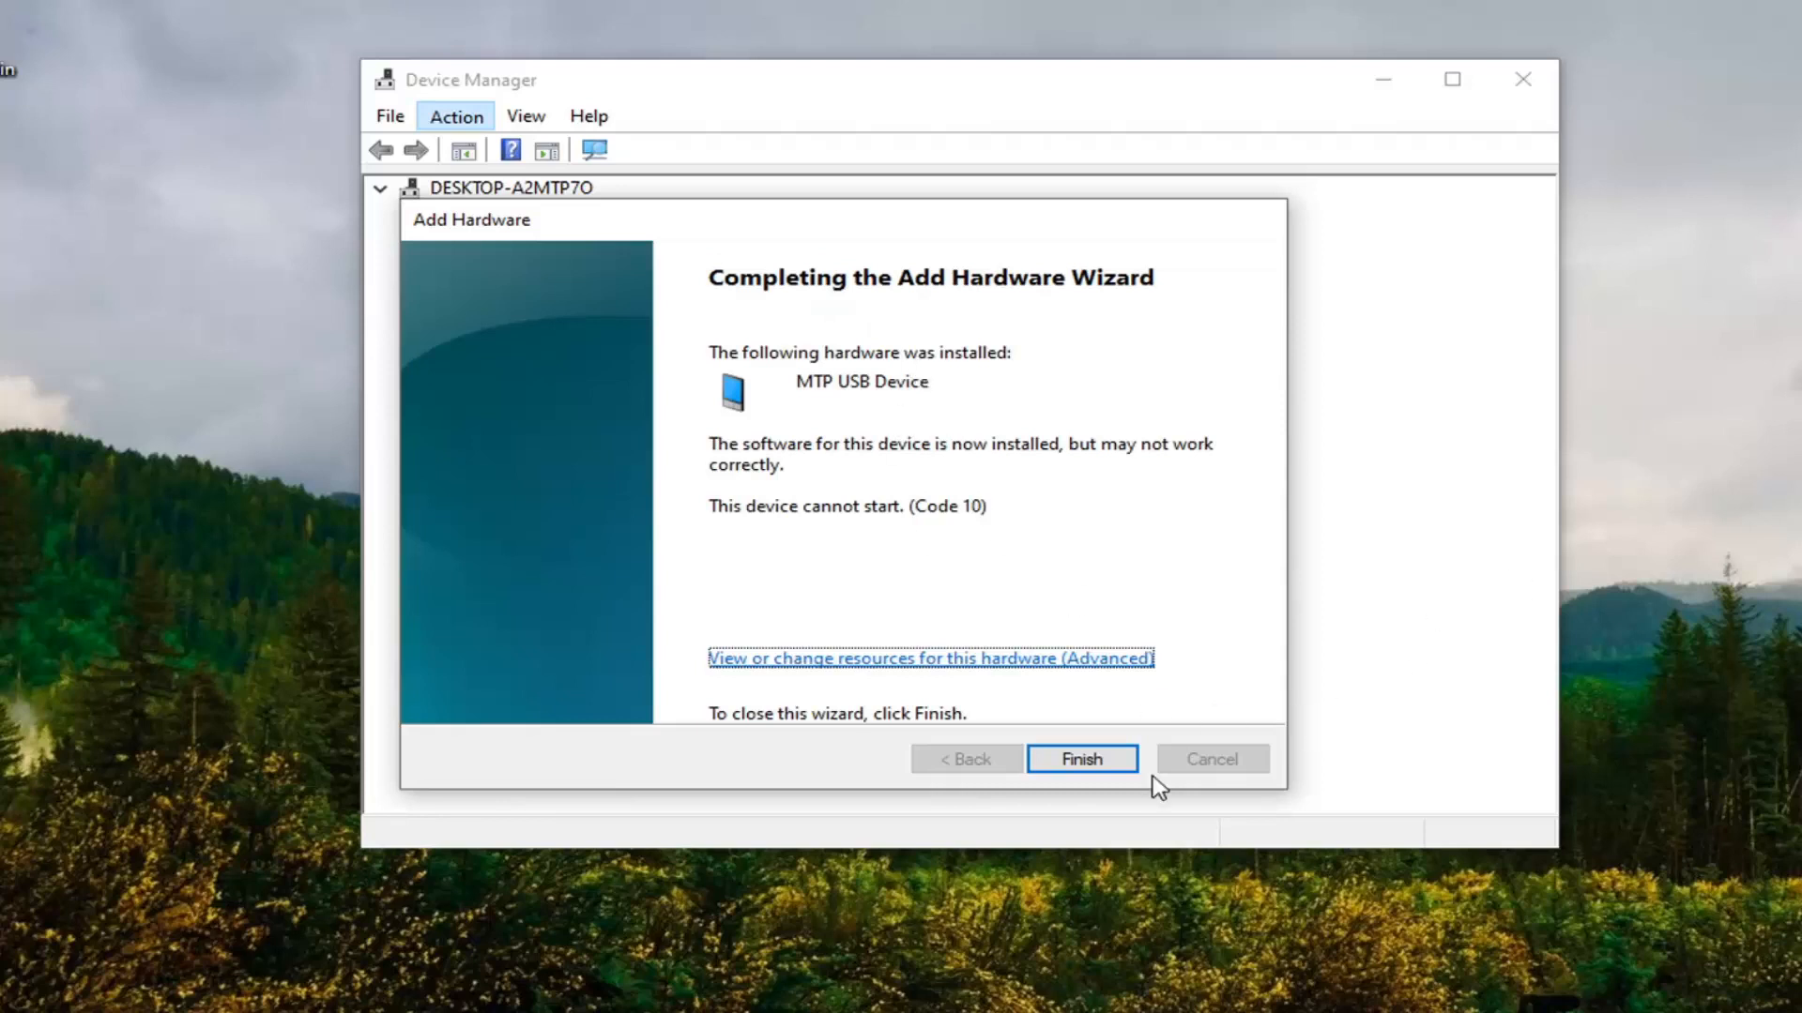
left_click(1079, 758)
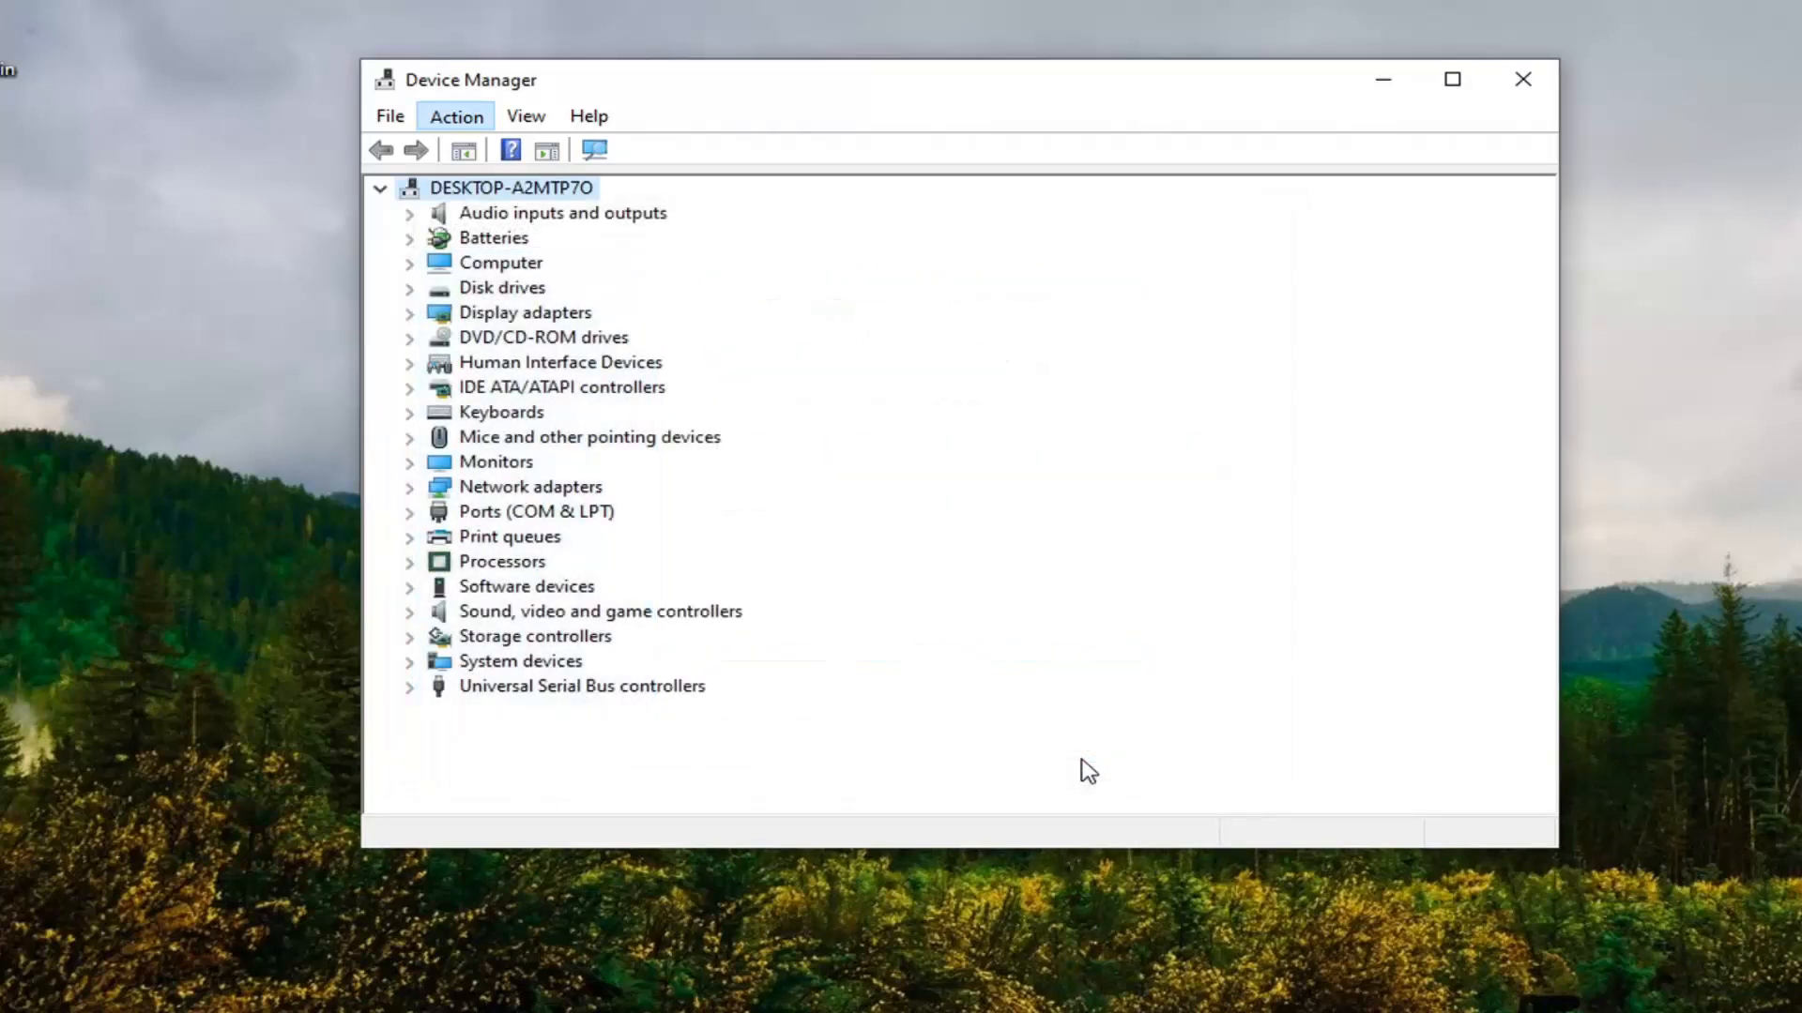
Scan for hardware changes so MTP USB Device appears under Portable Devices, then bring up its options.
left_click(454, 114)
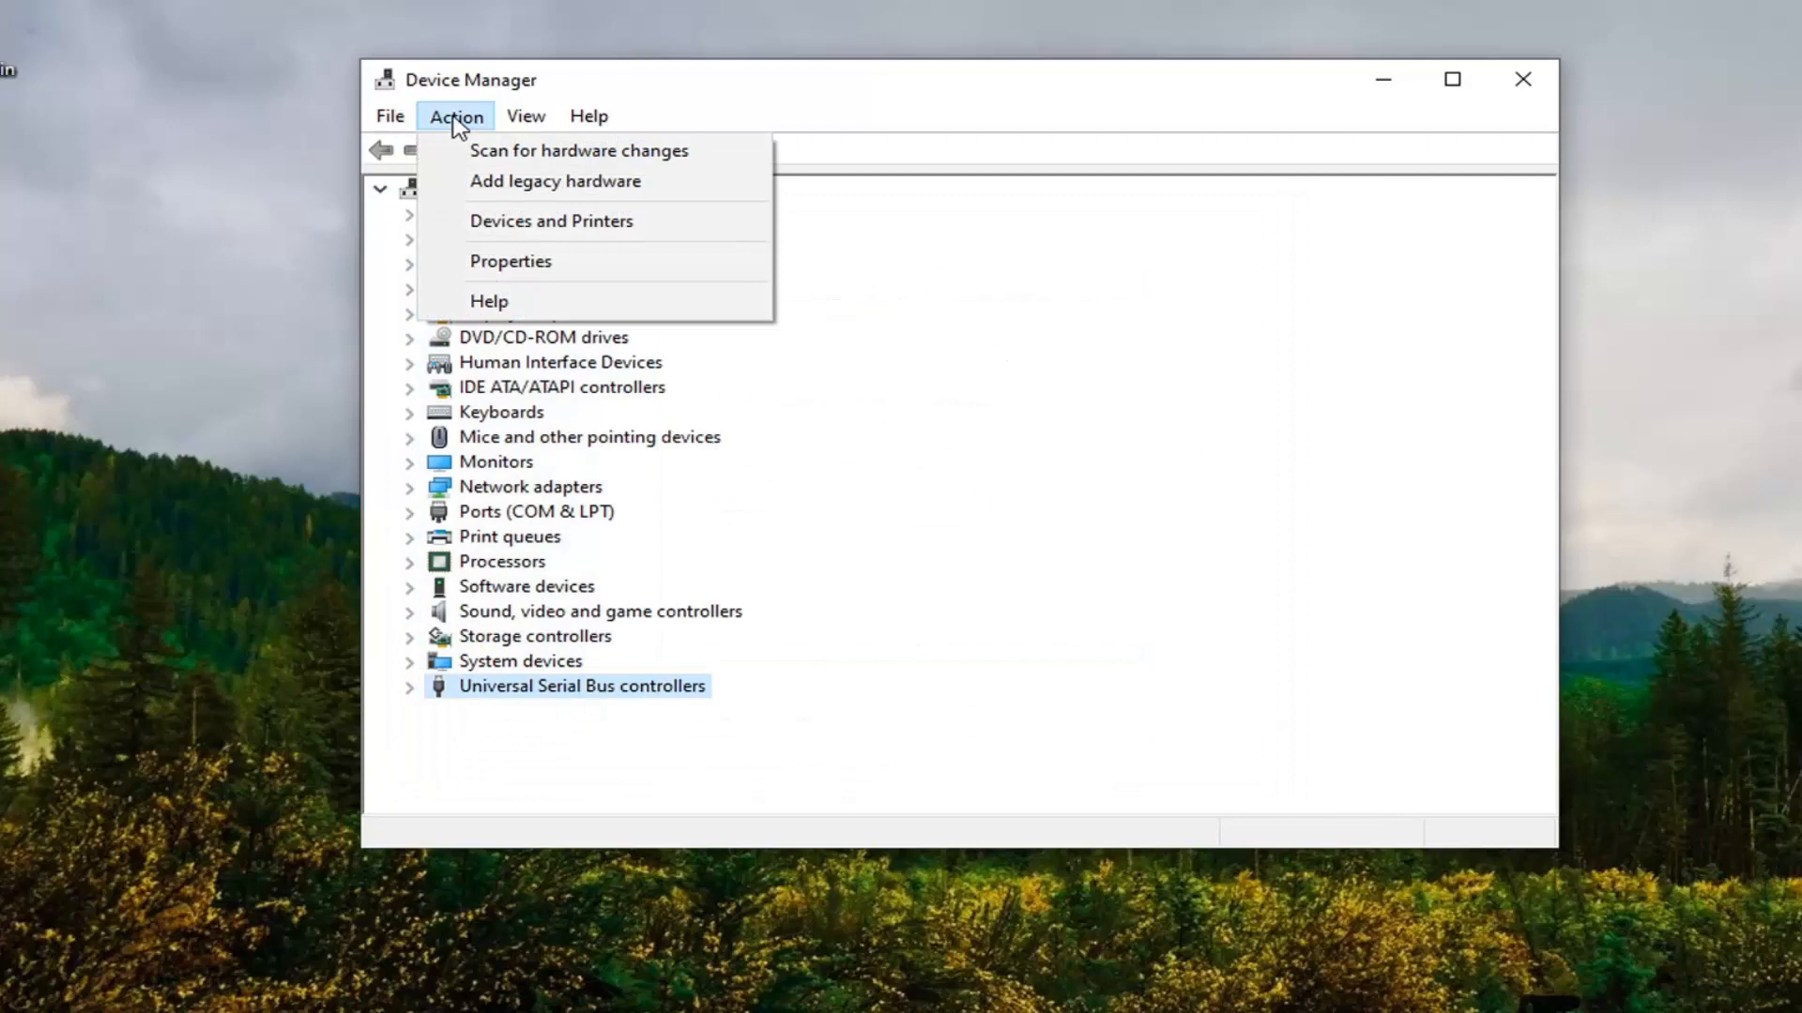
left_click(579, 151)
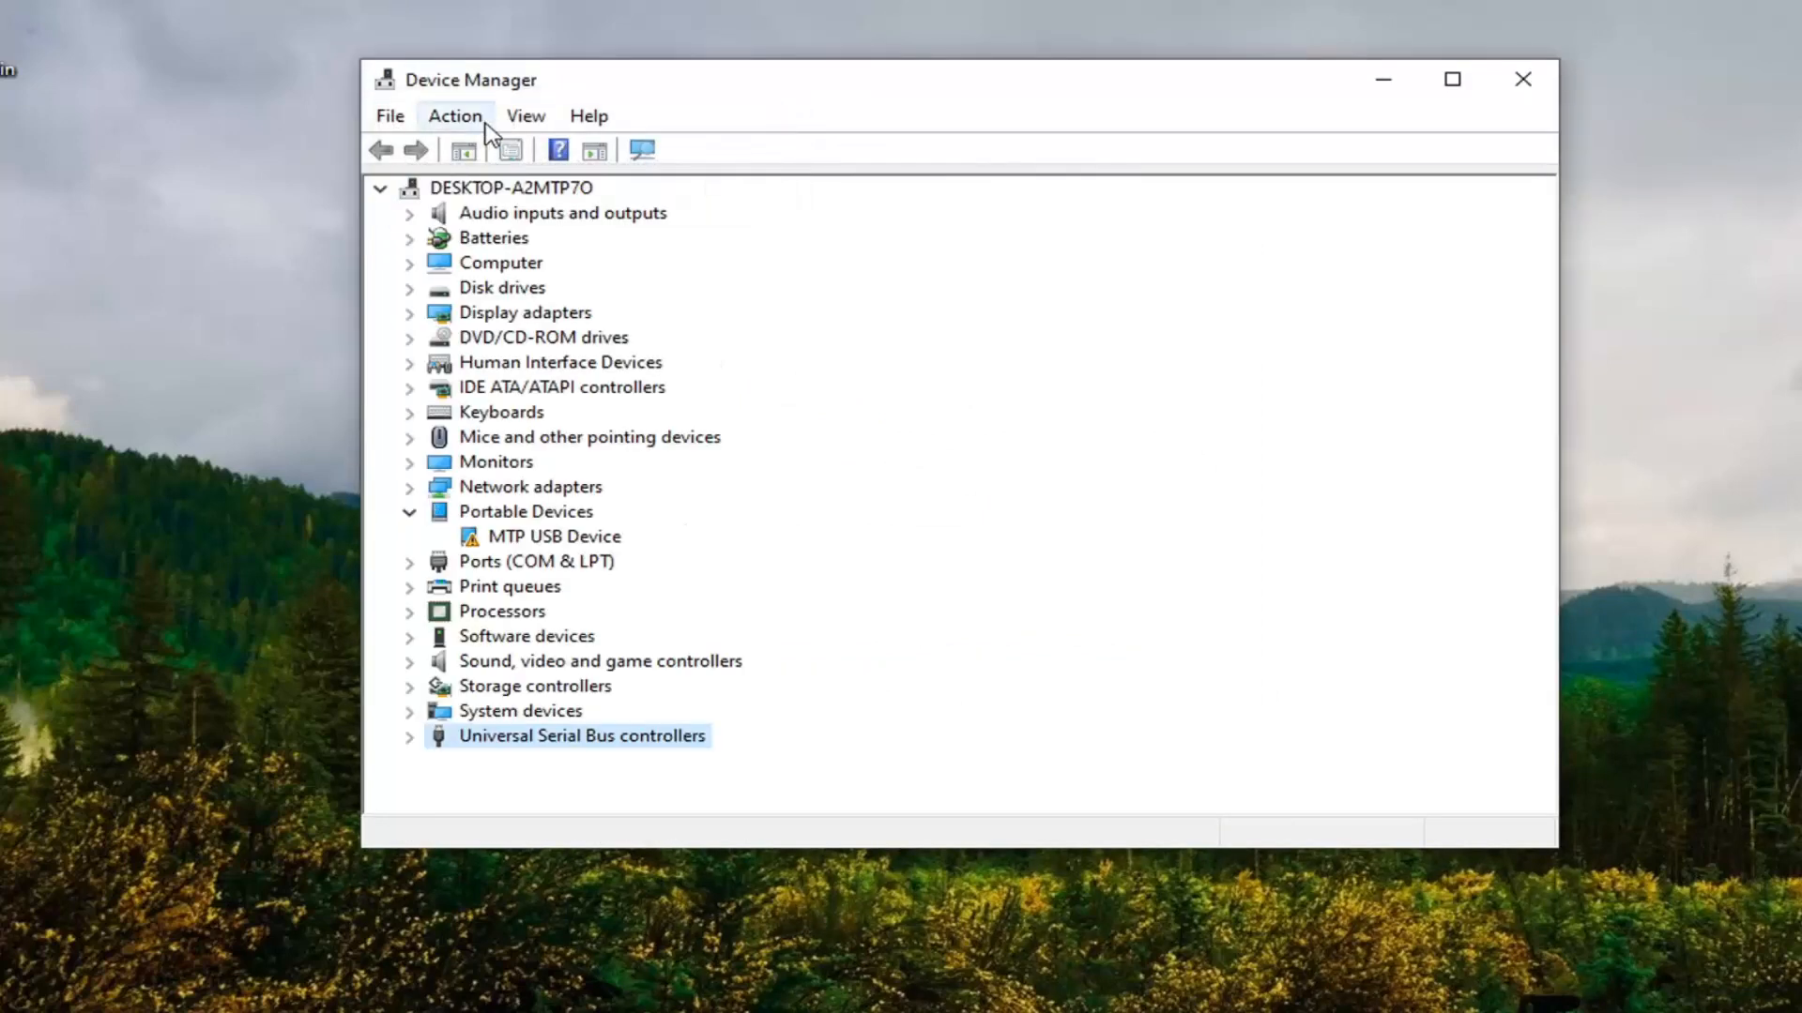
left_click(454, 114)
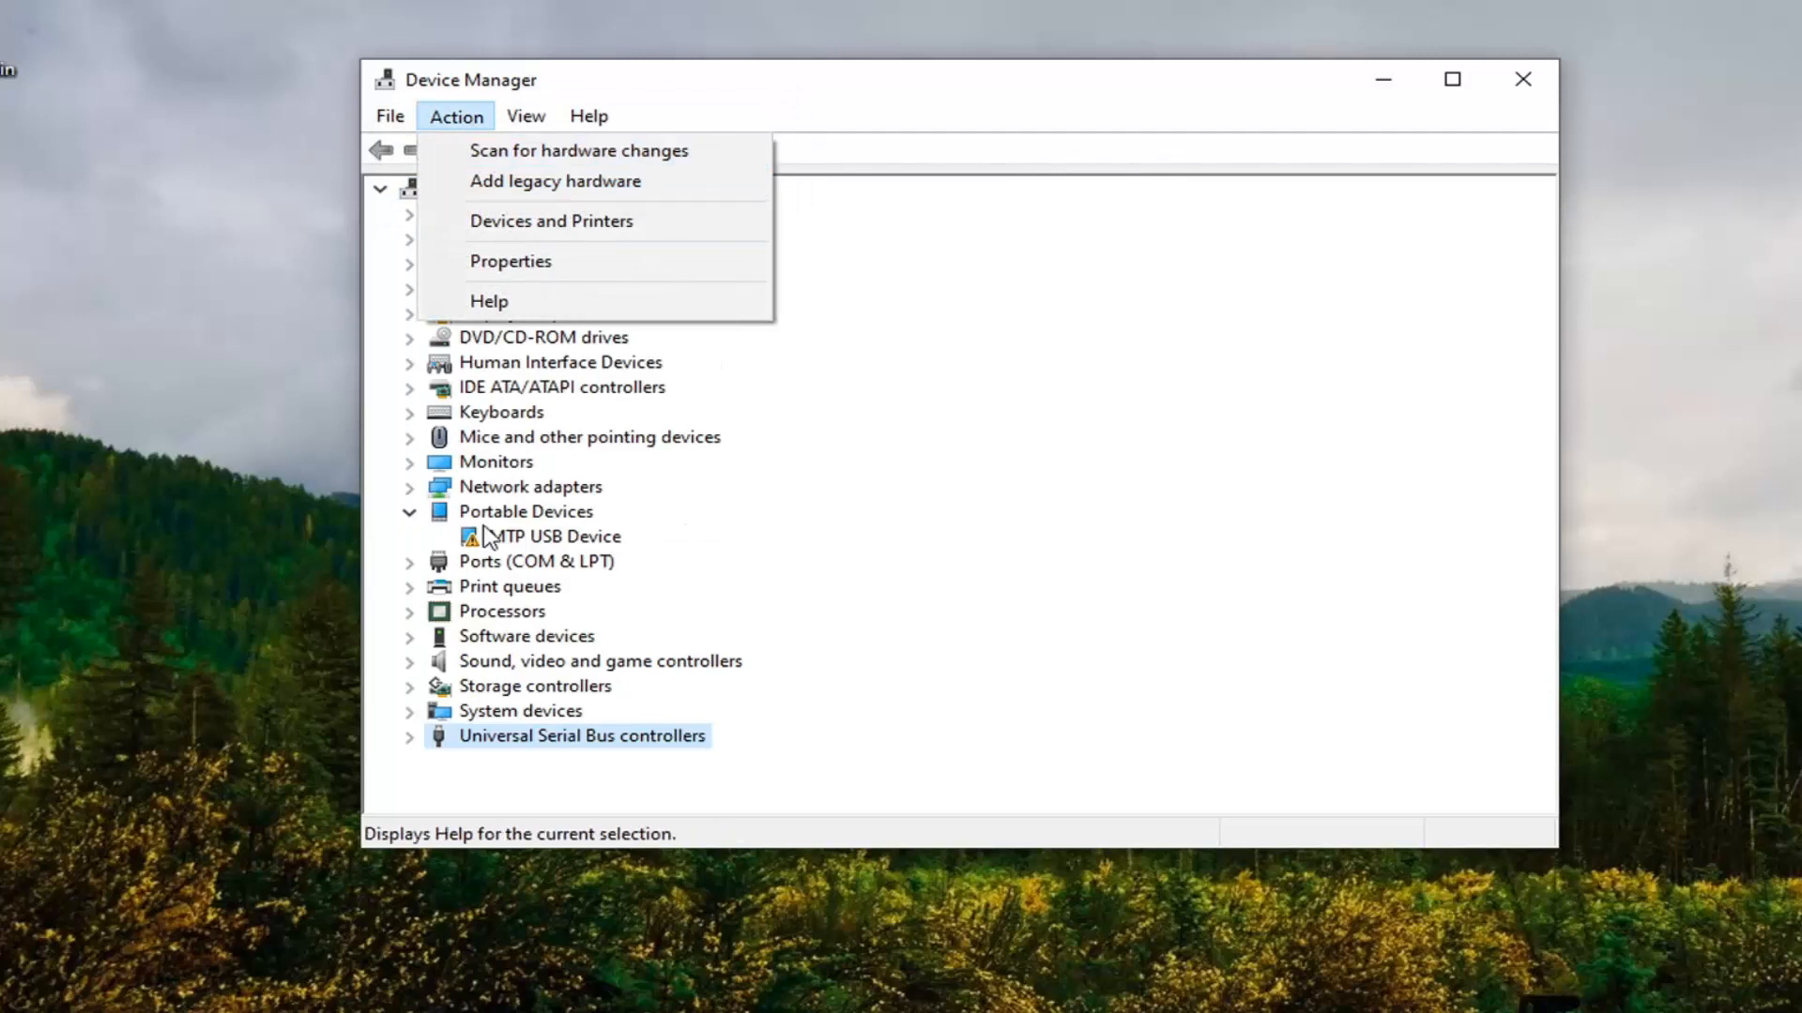
left_click(580, 151)
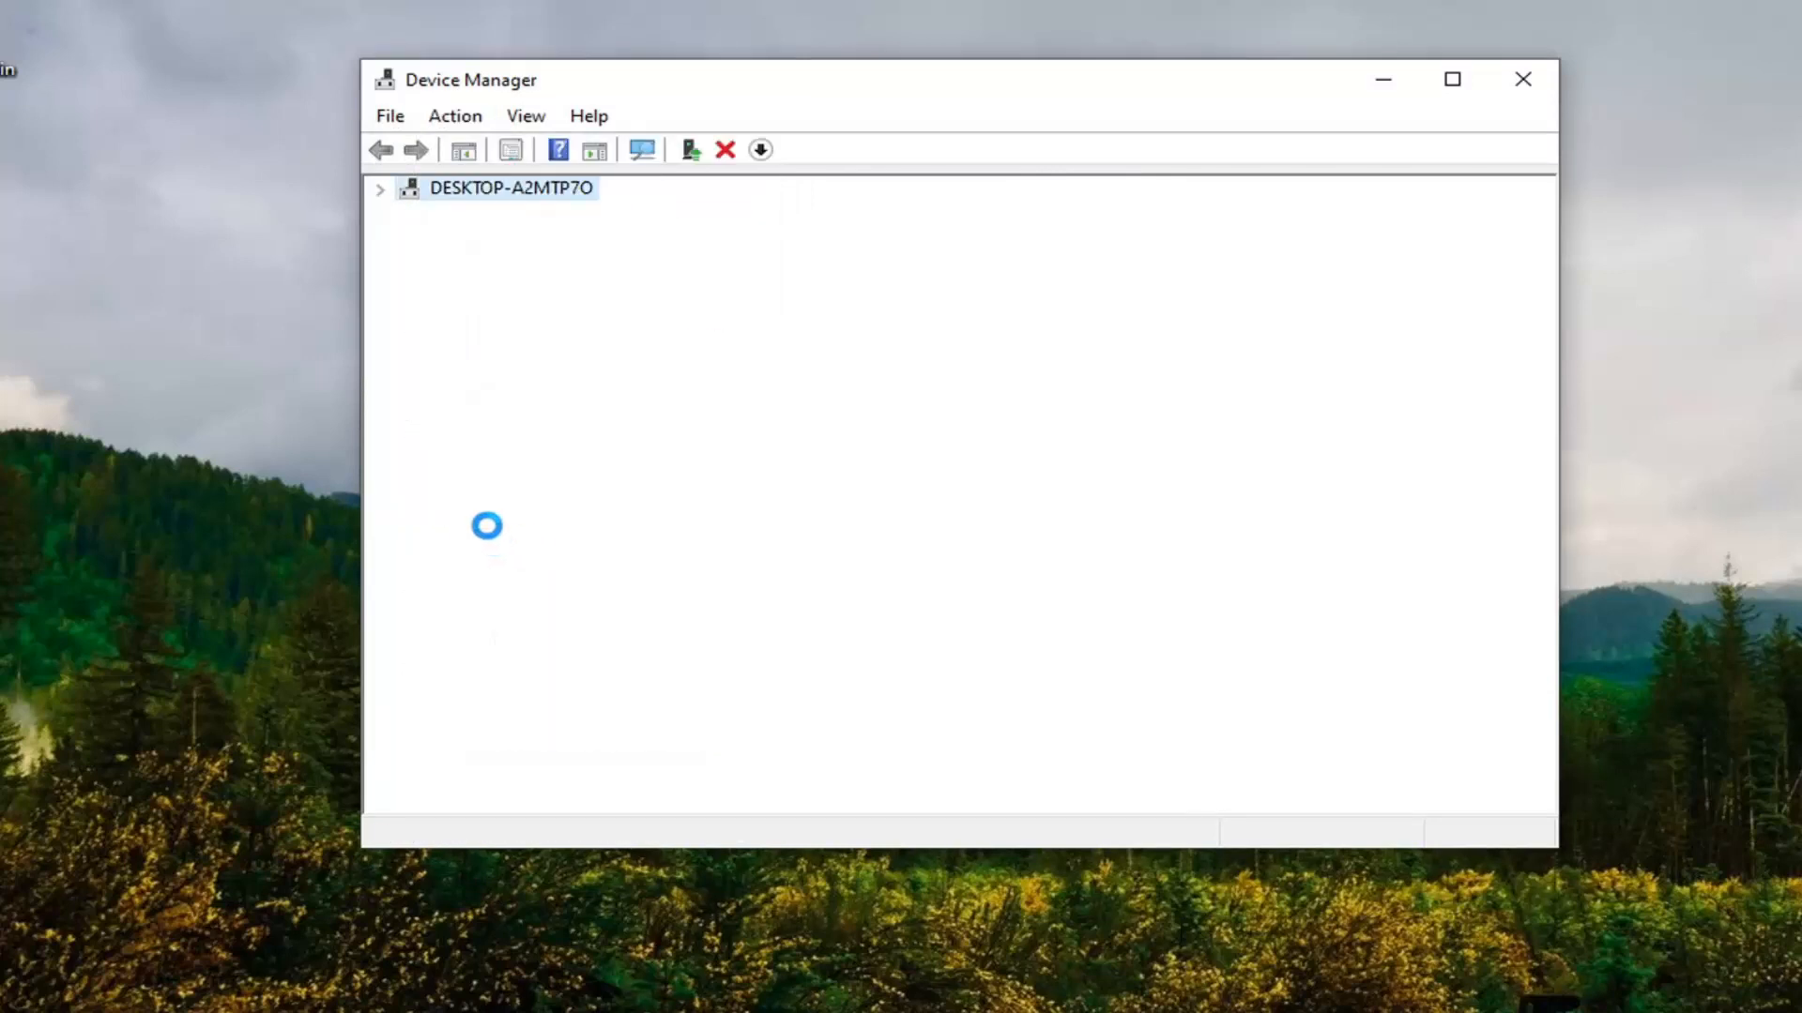
right_click(535, 535)
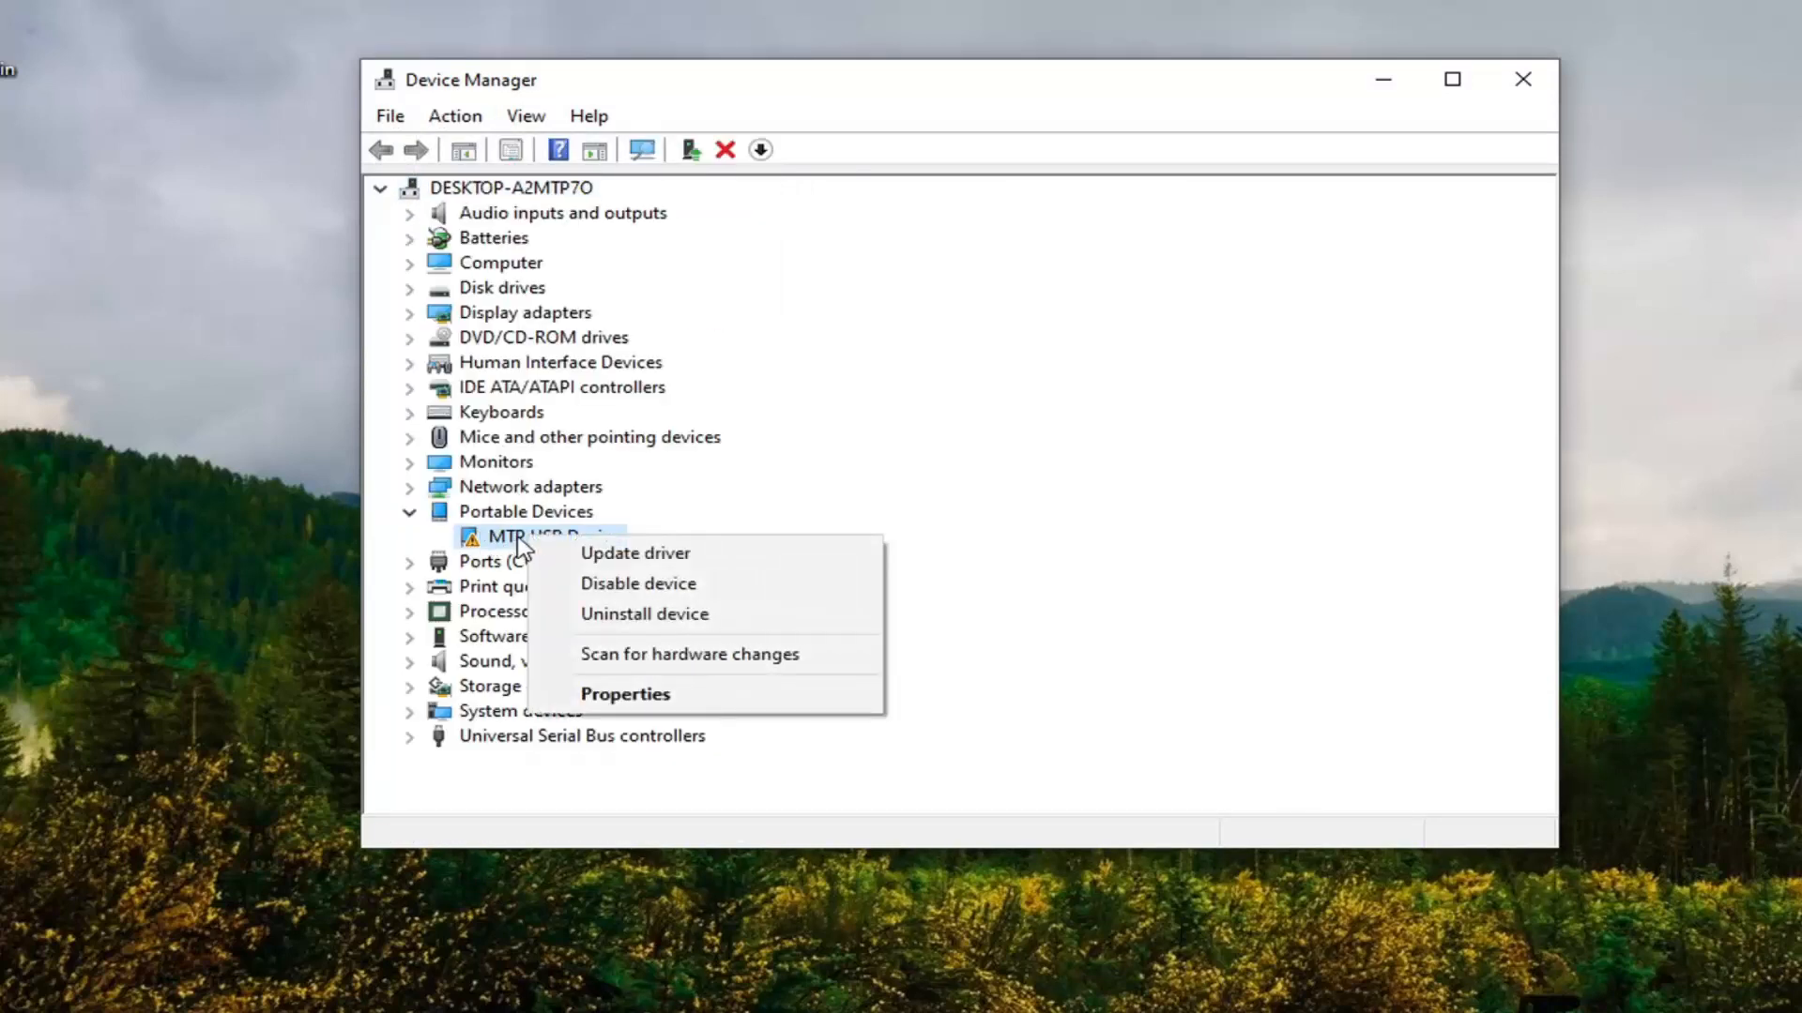
Update the driver by picking MTP USB Device from the compatible list; it fails with Code 10 and the wizard is closed.
left_click(632, 552)
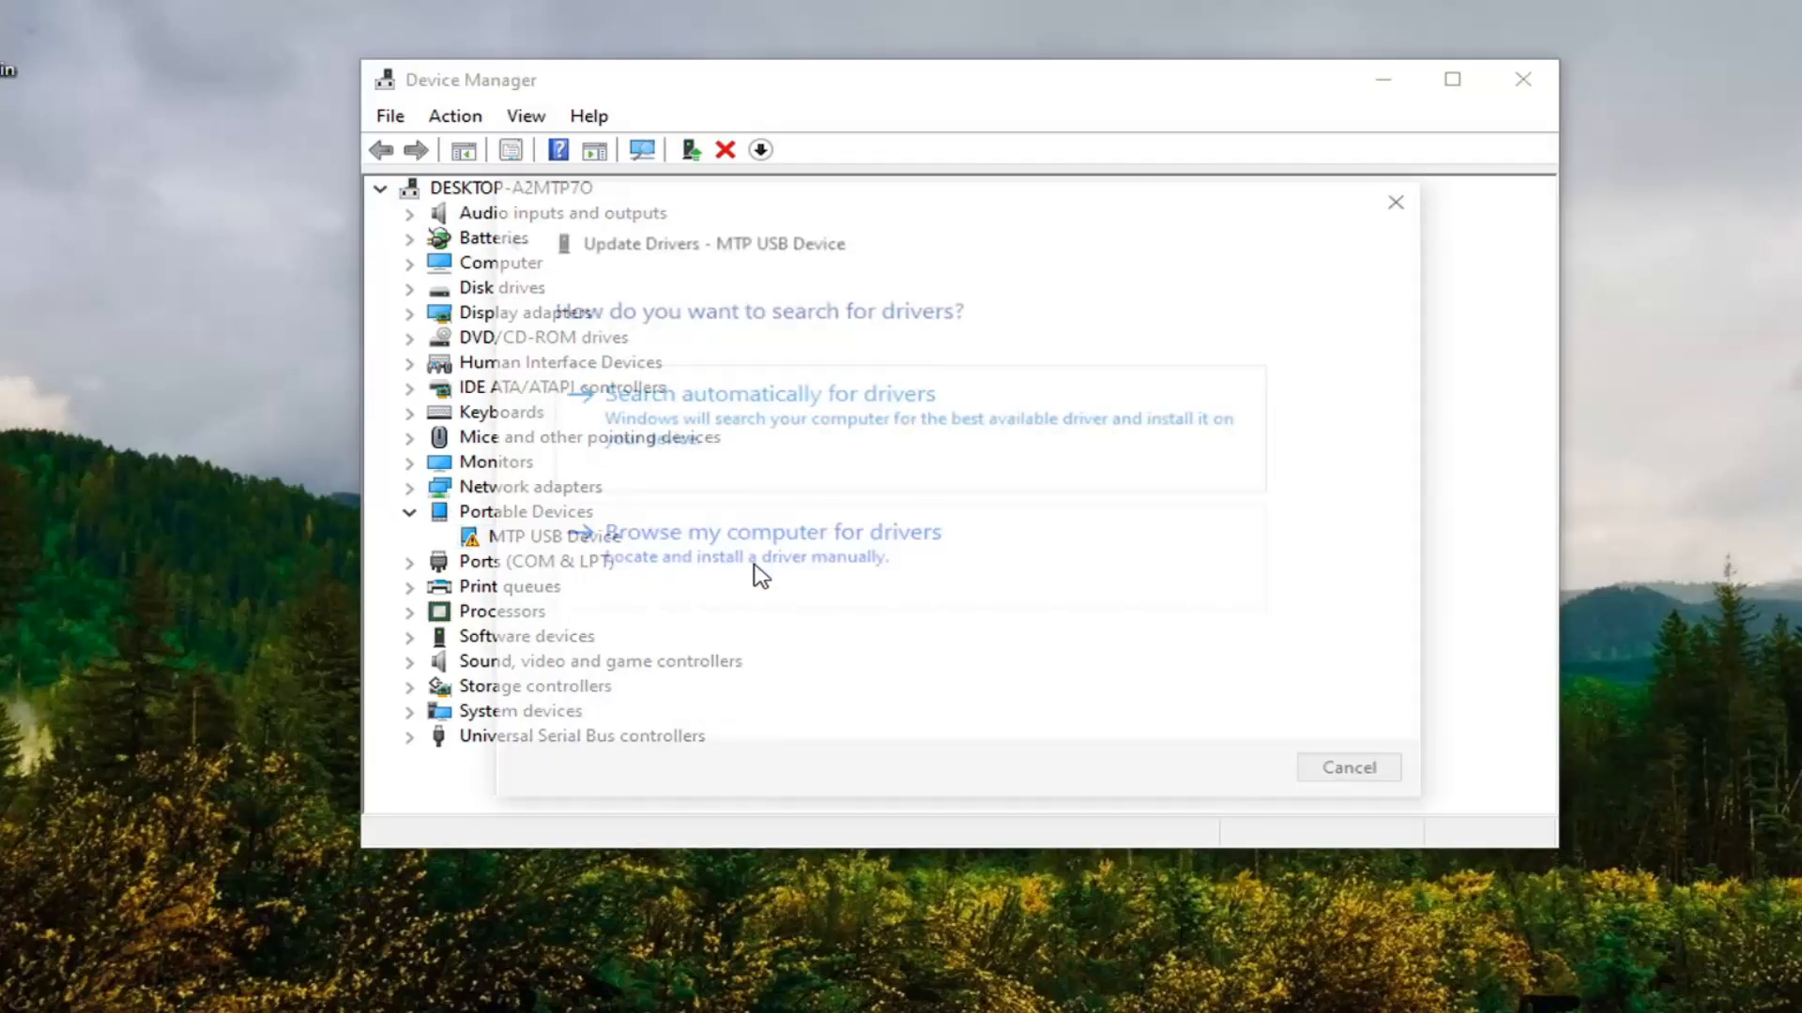
left_click(769, 531)
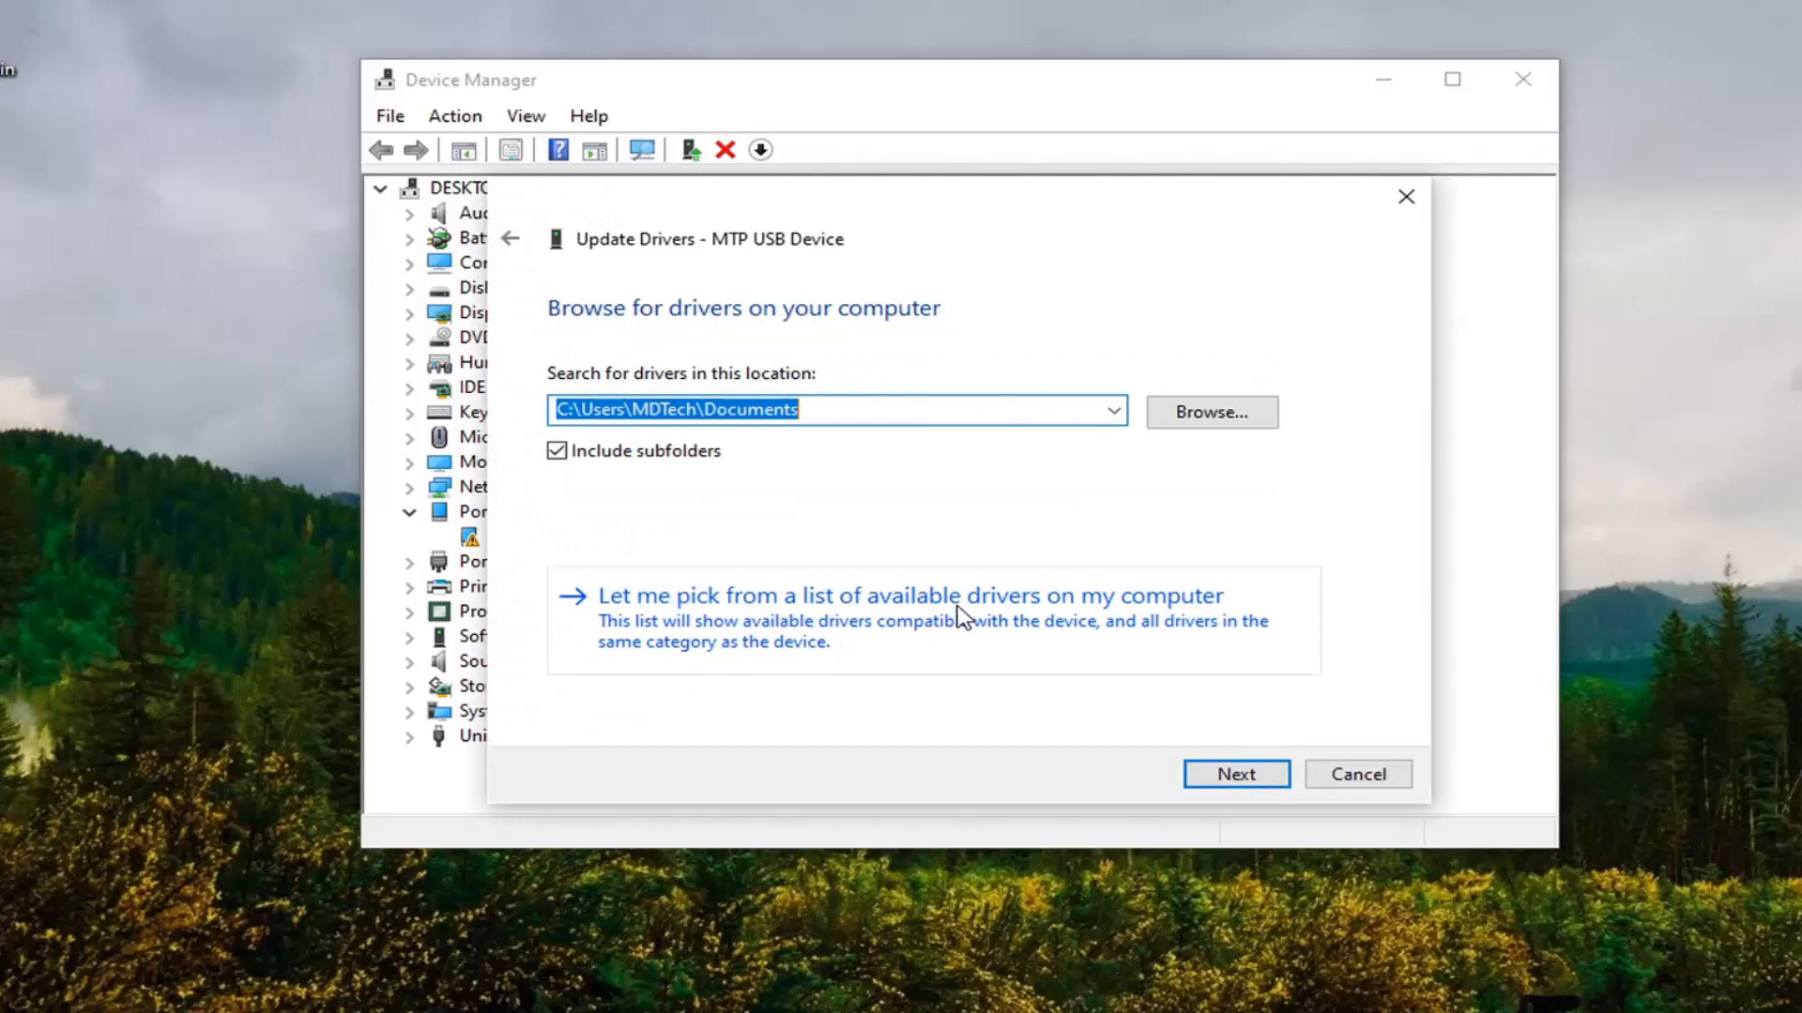
left_click(909, 595)
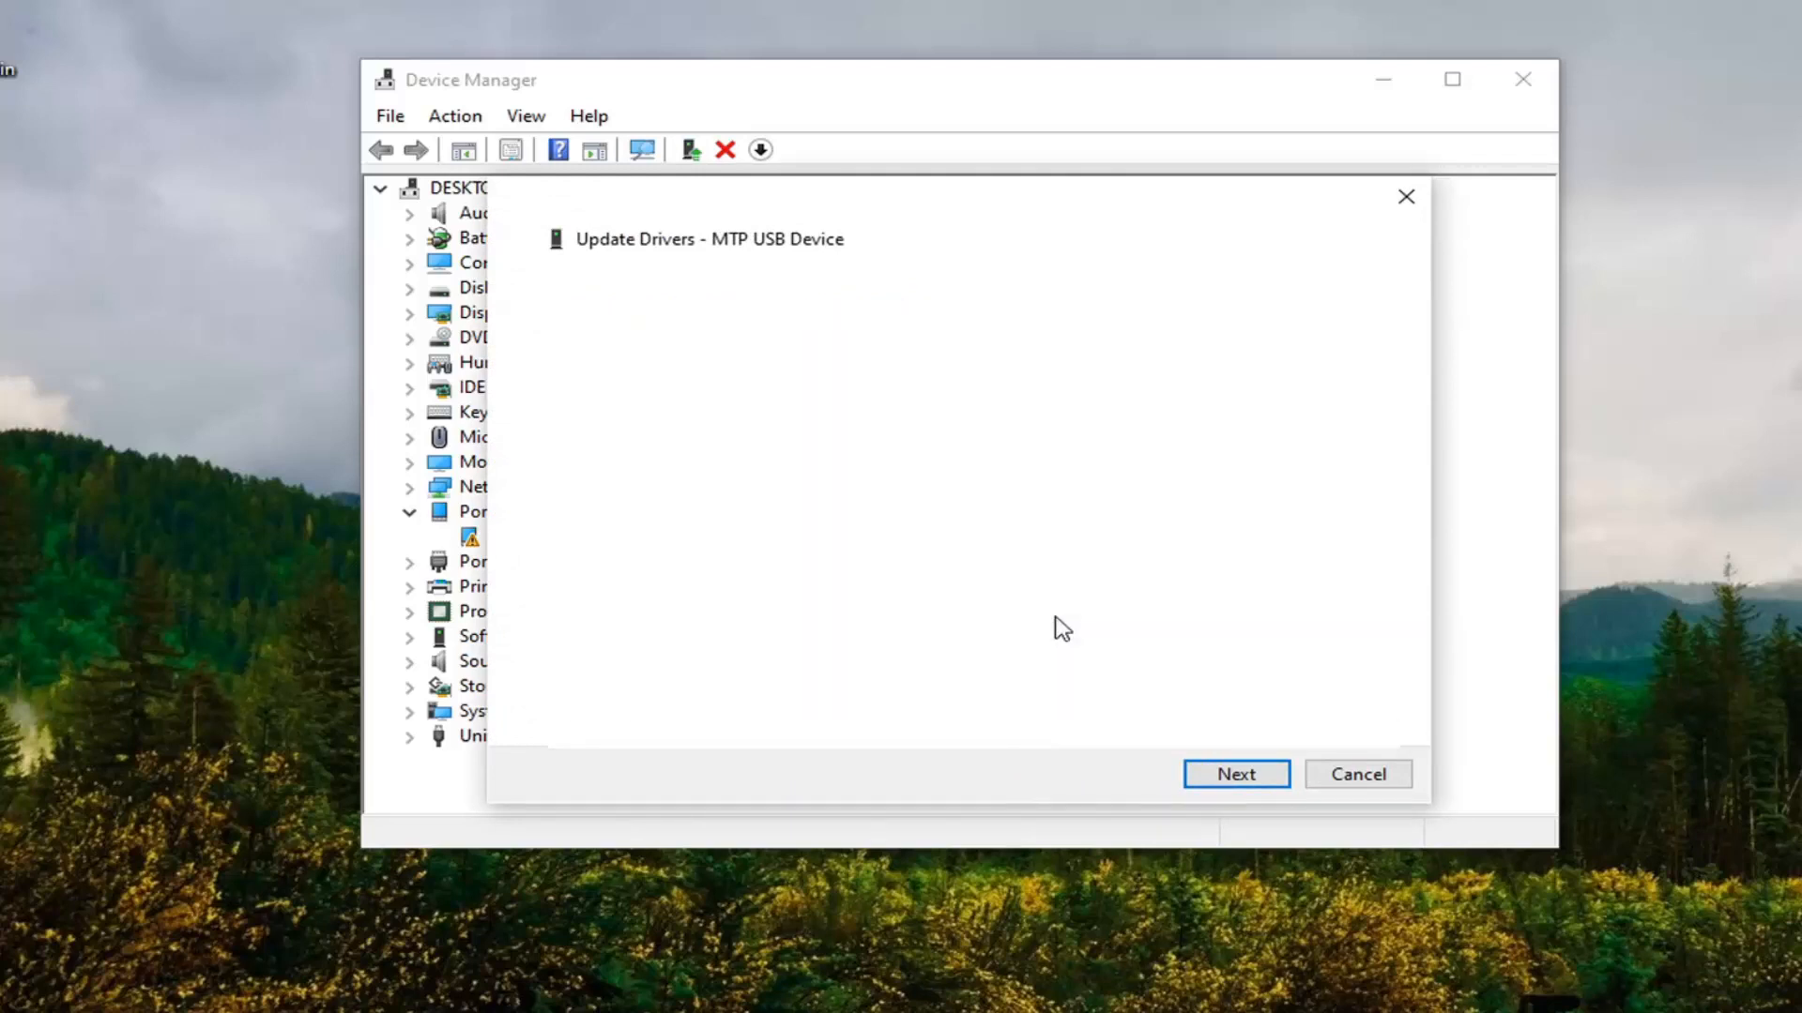
left_click(1235, 773)
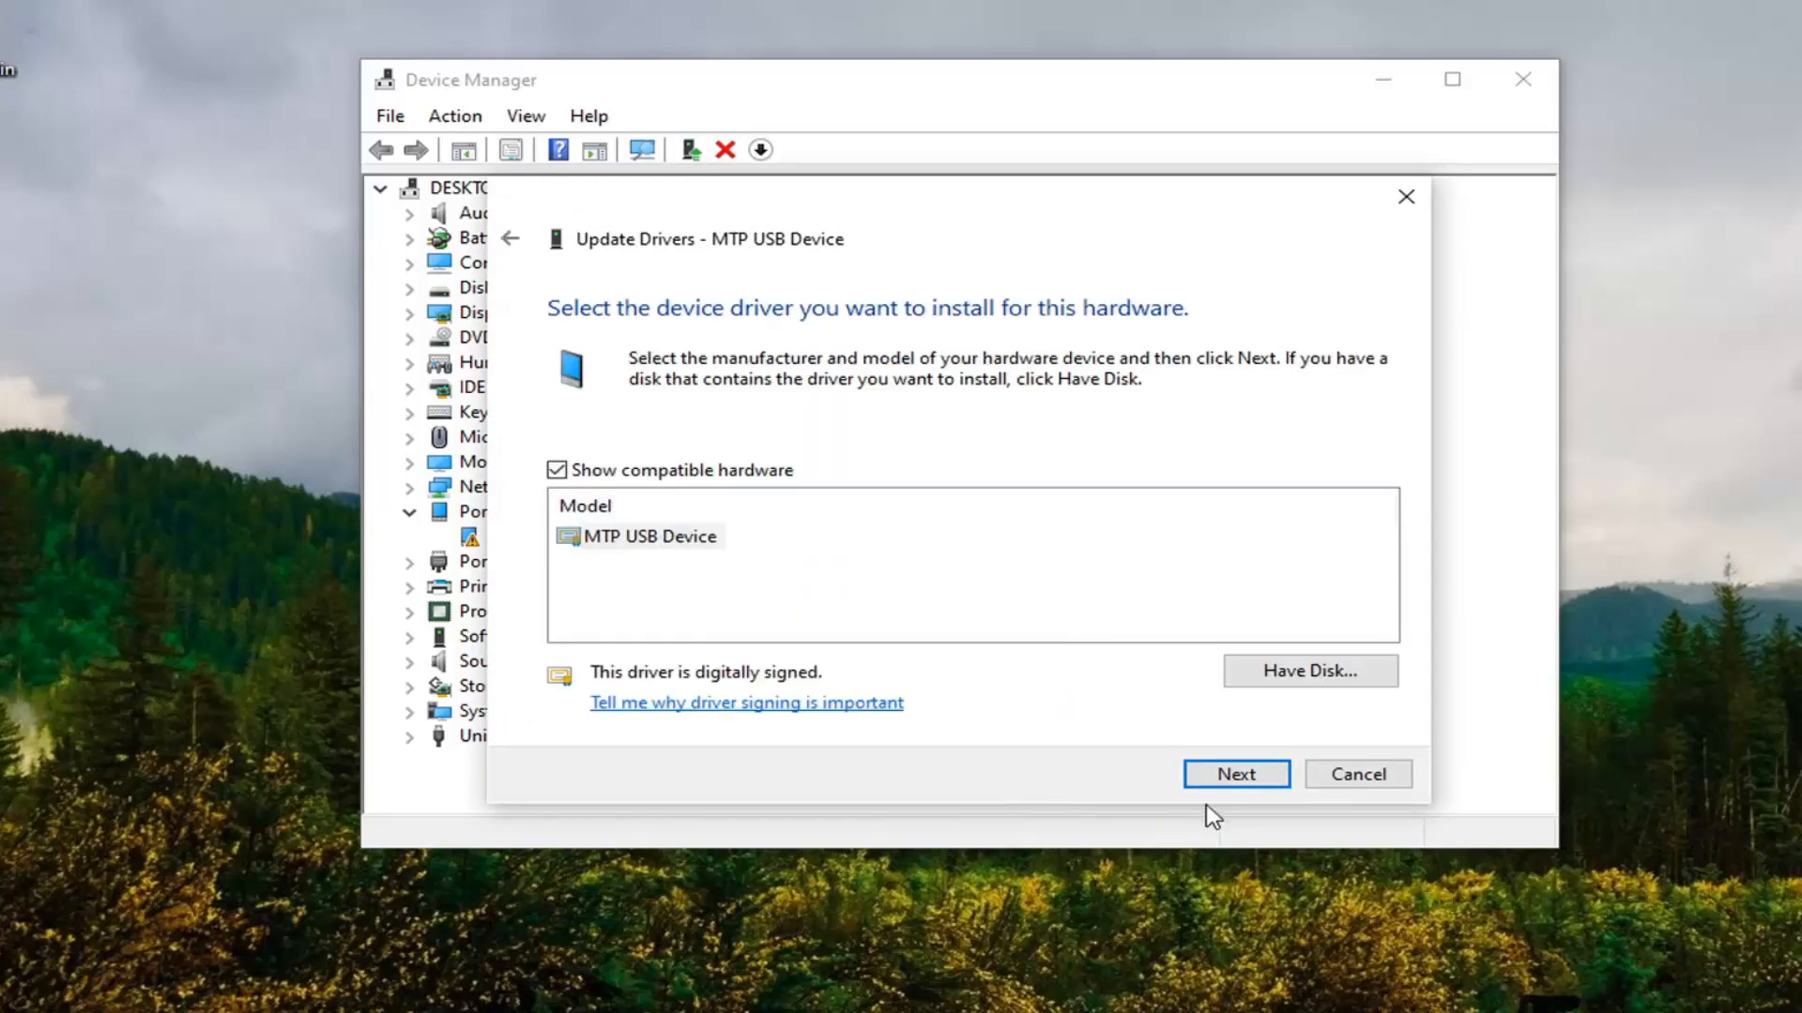
left_click(1235, 773)
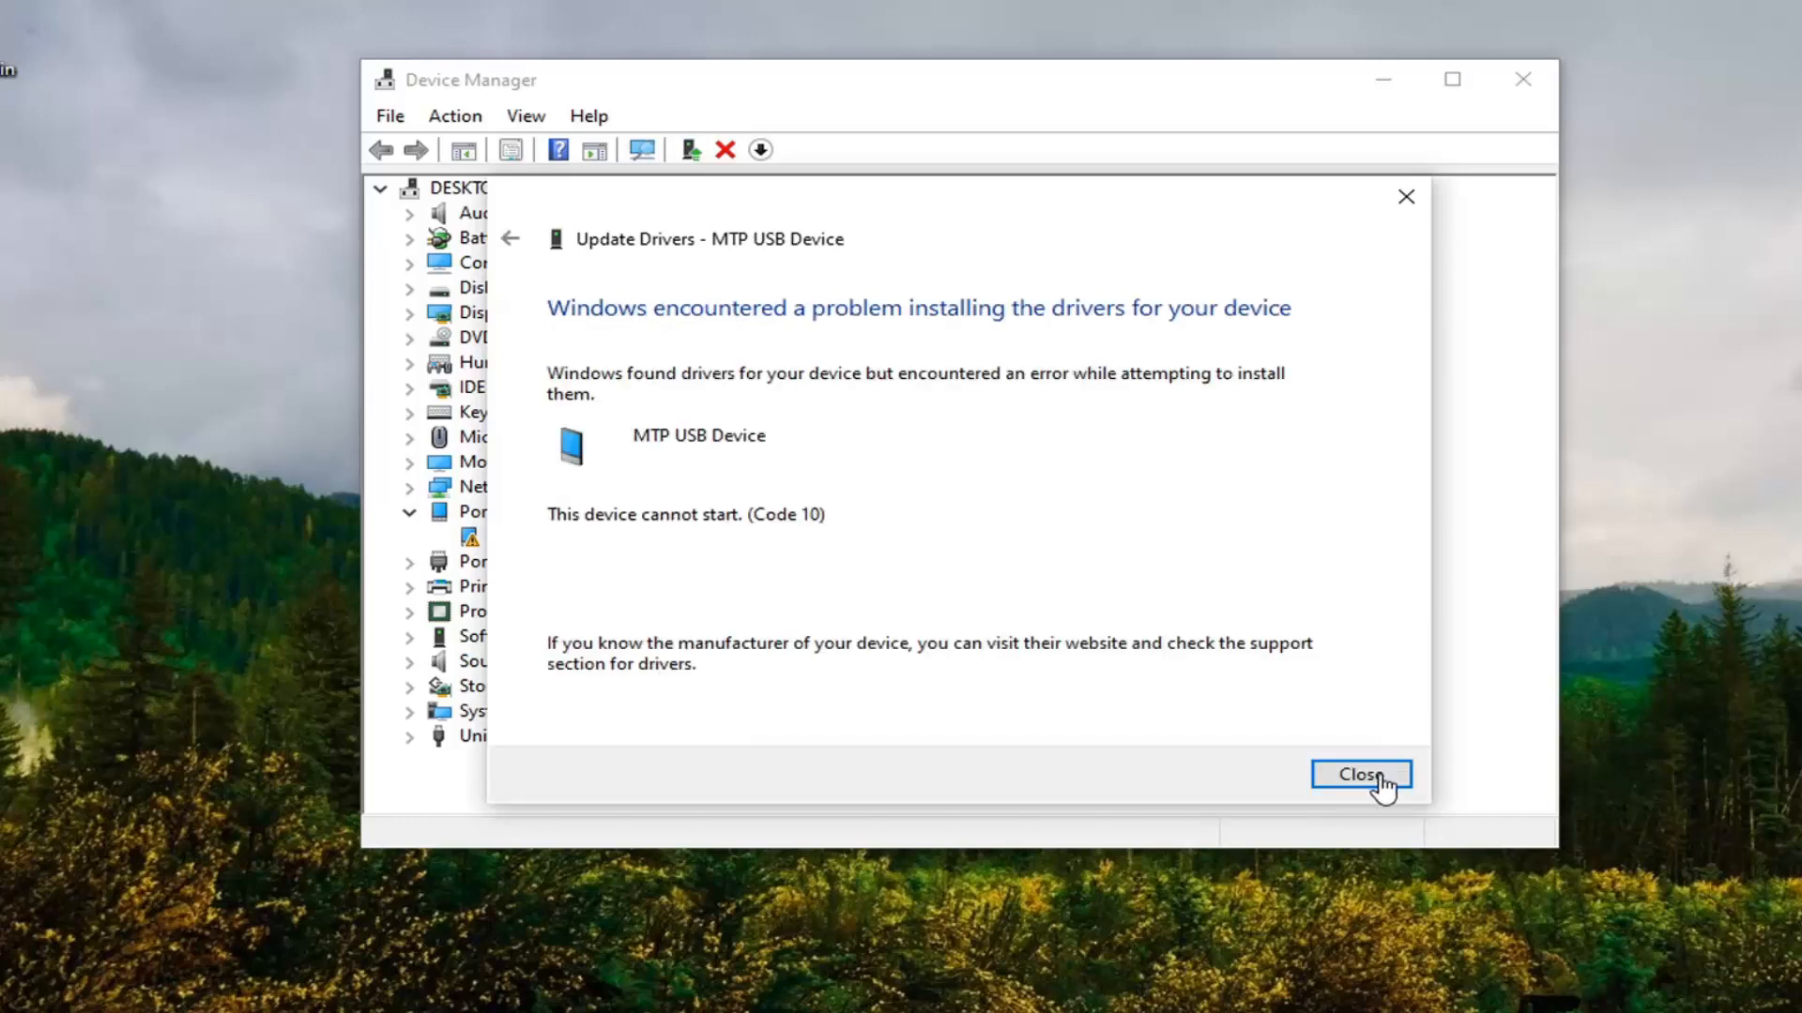
left_click(1361, 773)
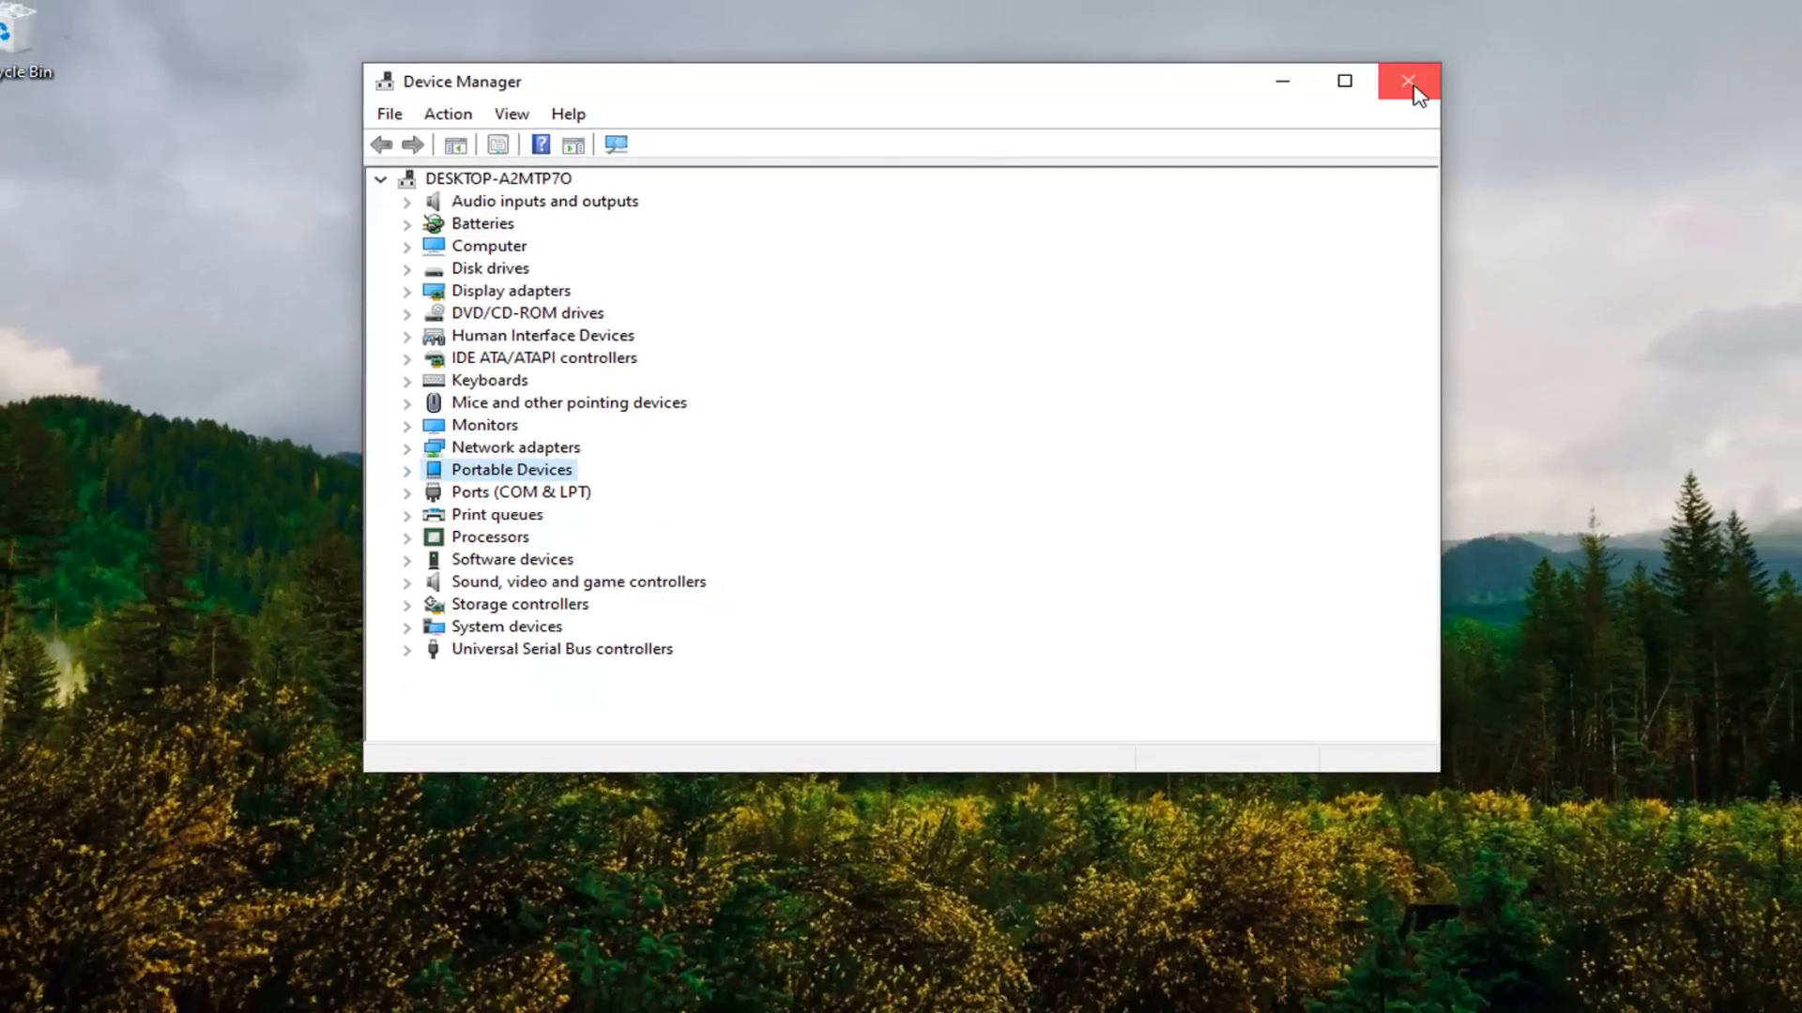
Close Device Manager, leaving the desktop.
left_click(1406, 81)
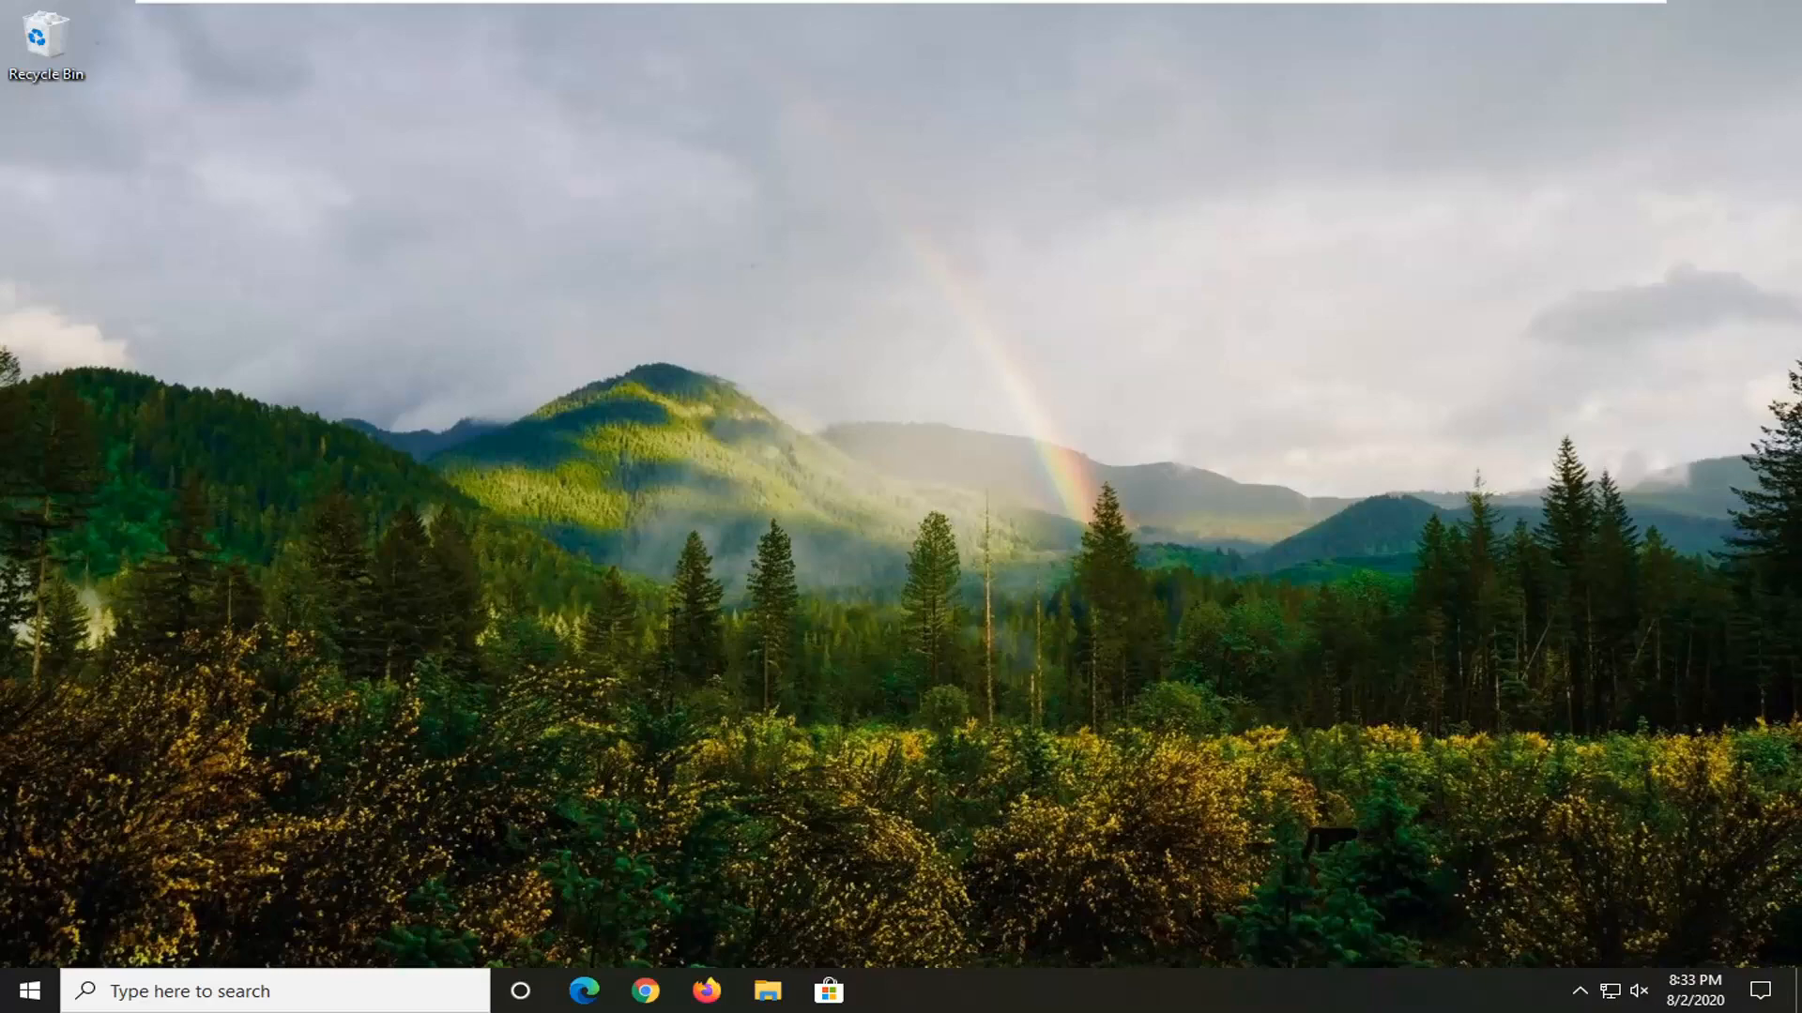